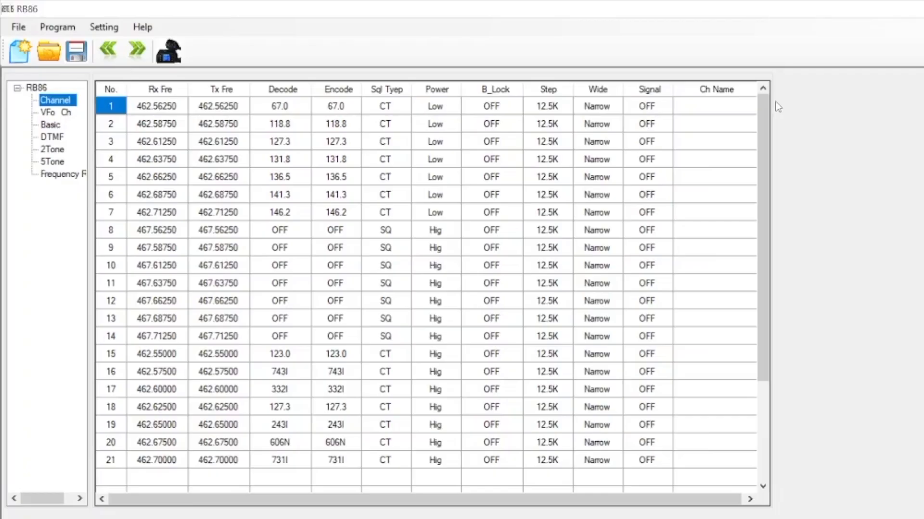
{"action": "mouse_move", "coordinate": [532, 239]}
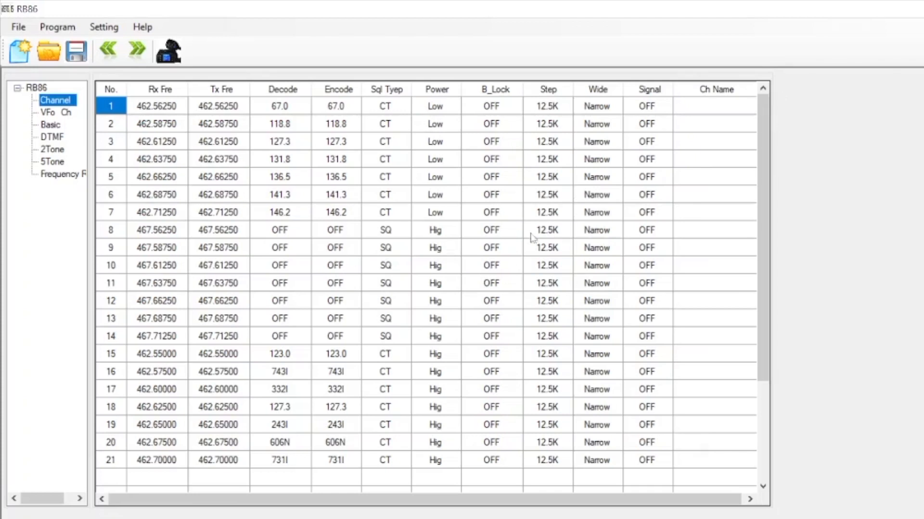
{"action": "mouse_move", "coordinate": [131, 12]}
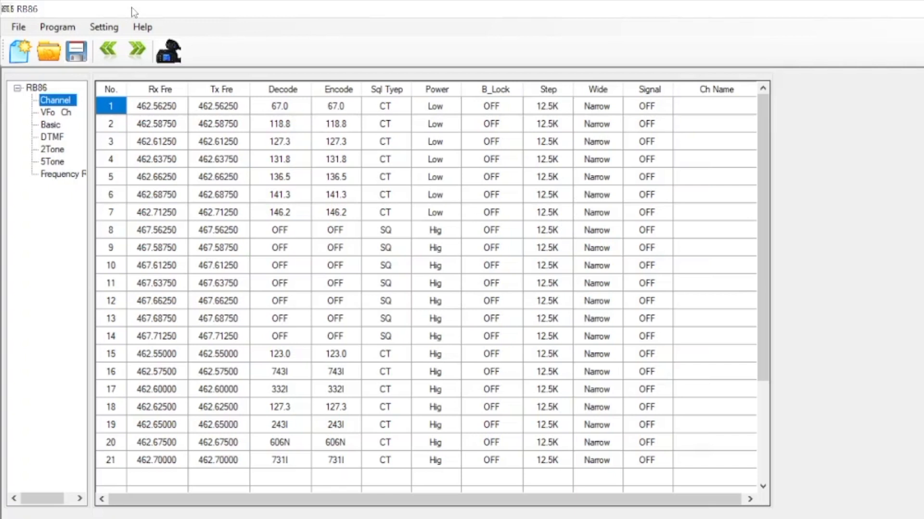
{"action": "mouse_move", "coordinate": [237, 207]}
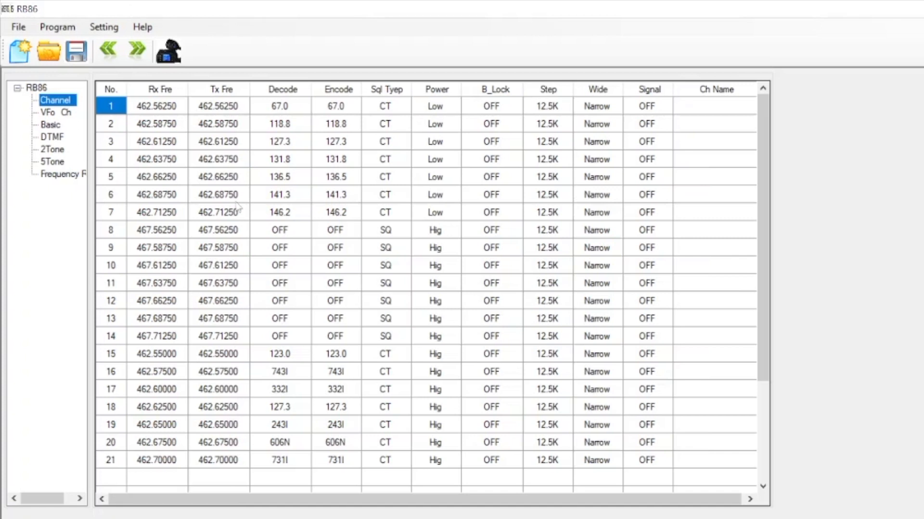
{"action": "mouse_move", "coordinate": [819, 244]}
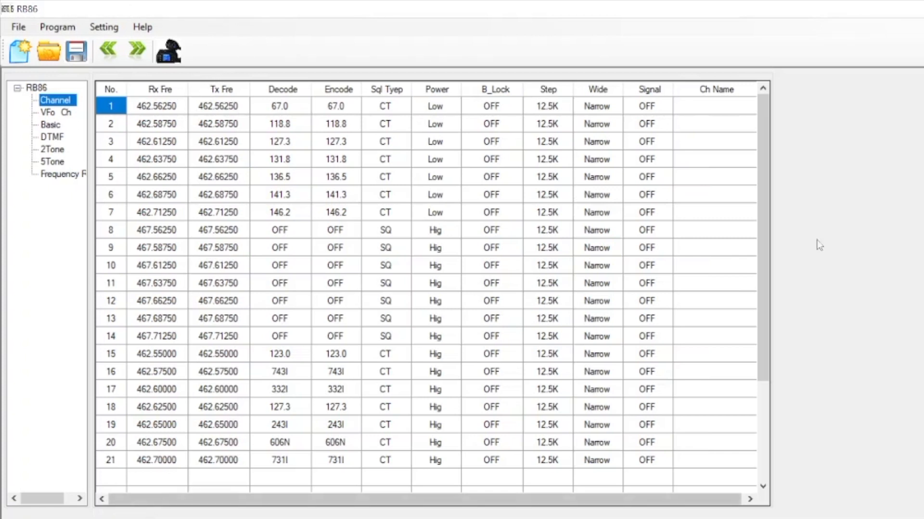
Read the current channel programming from the radio using Program > Read.
{"action": "scroll", "scroll_direction": "down", "scroll_amount": 3}
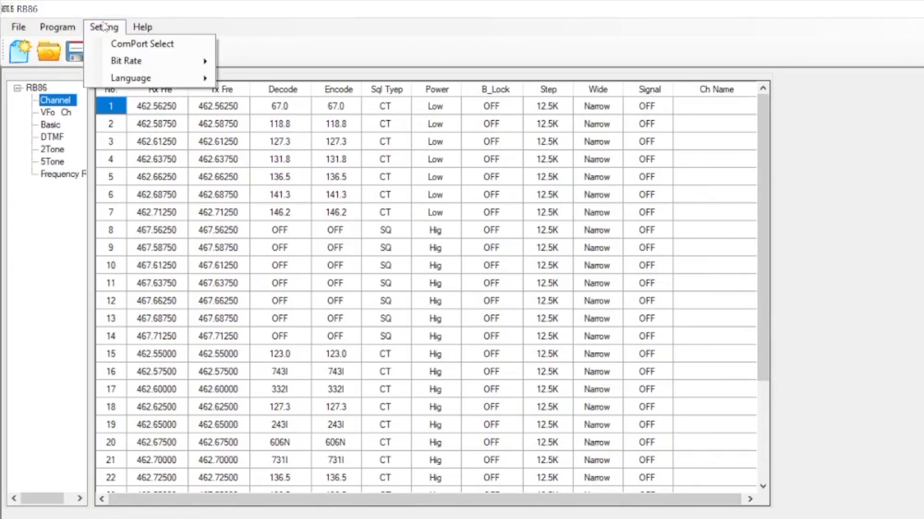
{"action": "left_click", "coordinate": [57, 27]}
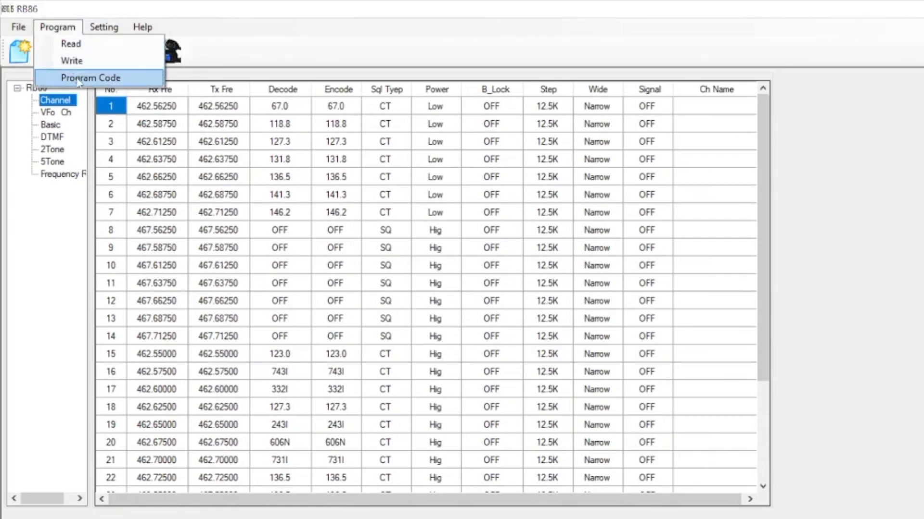
{"action": "mouse_move", "coordinate": [70, 44]}
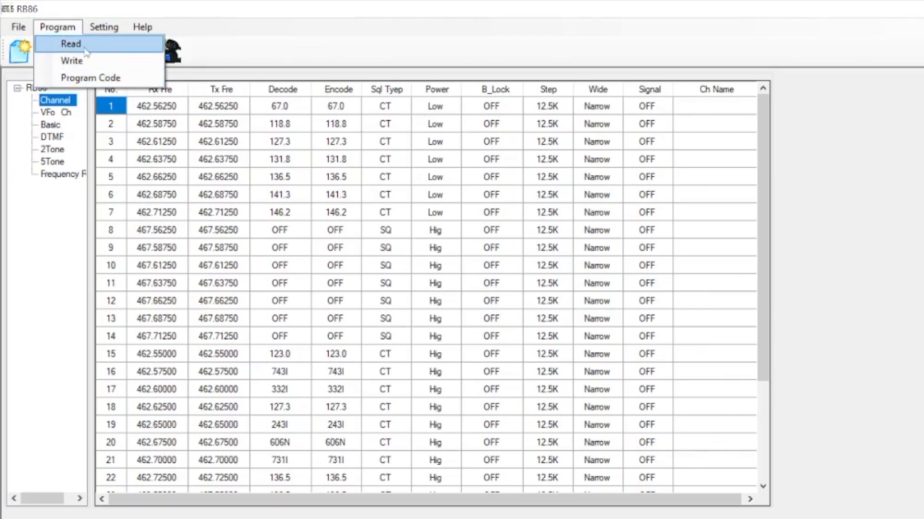
{"action": "mouse_move", "coordinate": [95, 46]}
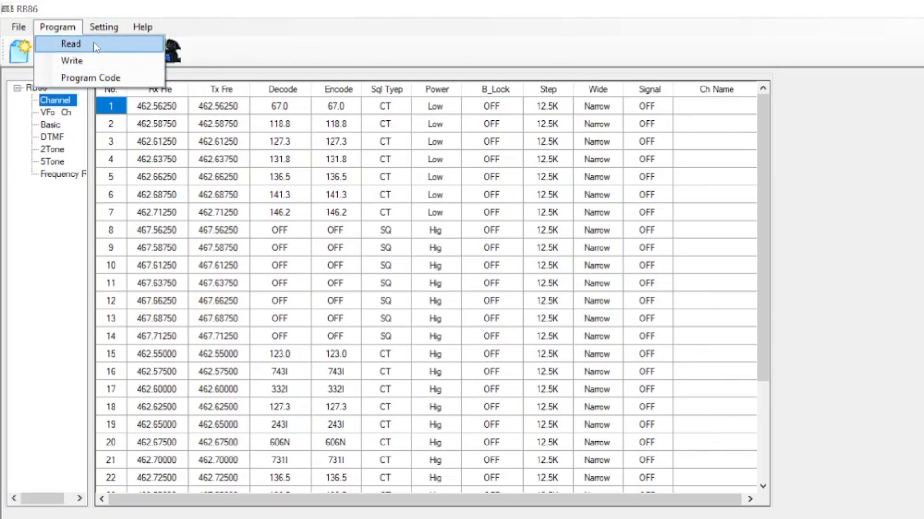
{"action": "mouse_move", "coordinate": [89, 47]}
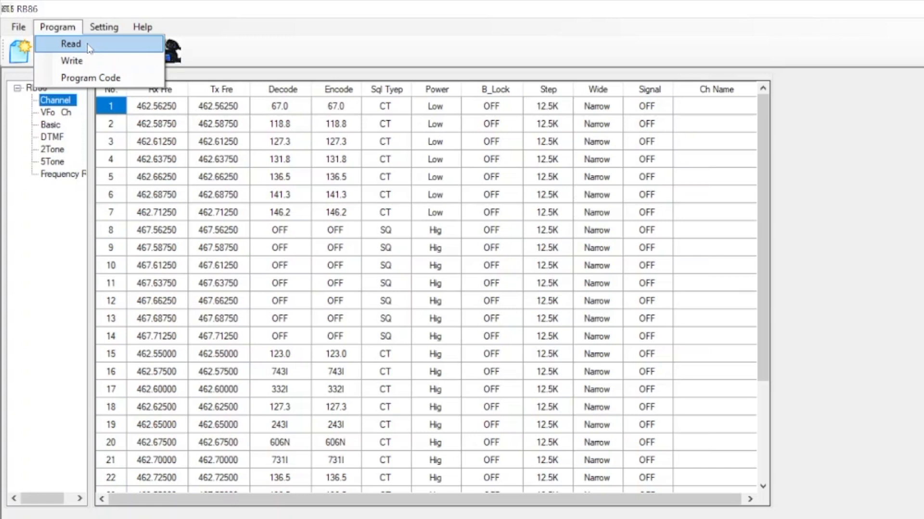
{"action": "mouse_move", "coordinate": [71, 61]}
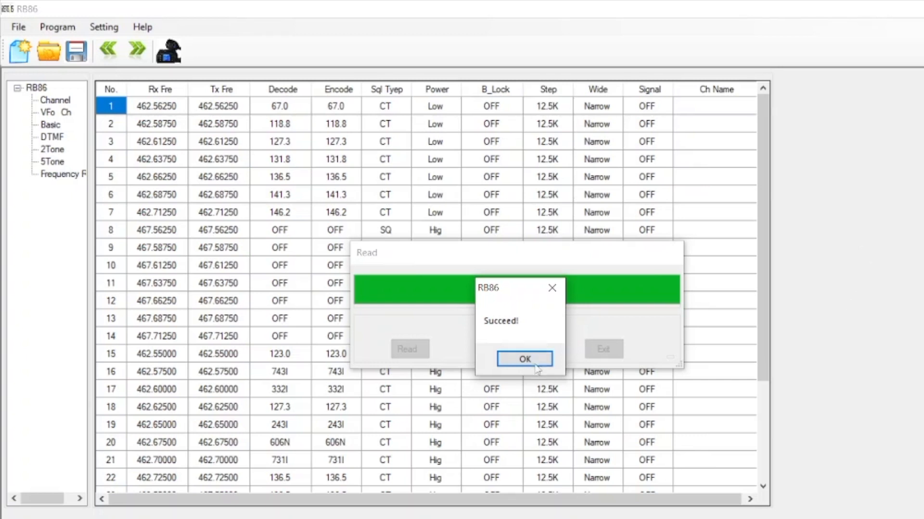
Acknowledge the successful read and review channels 1–29, with channels 8–14 now blank.
{"action": "left_click", "coordinate": [524, 359]}
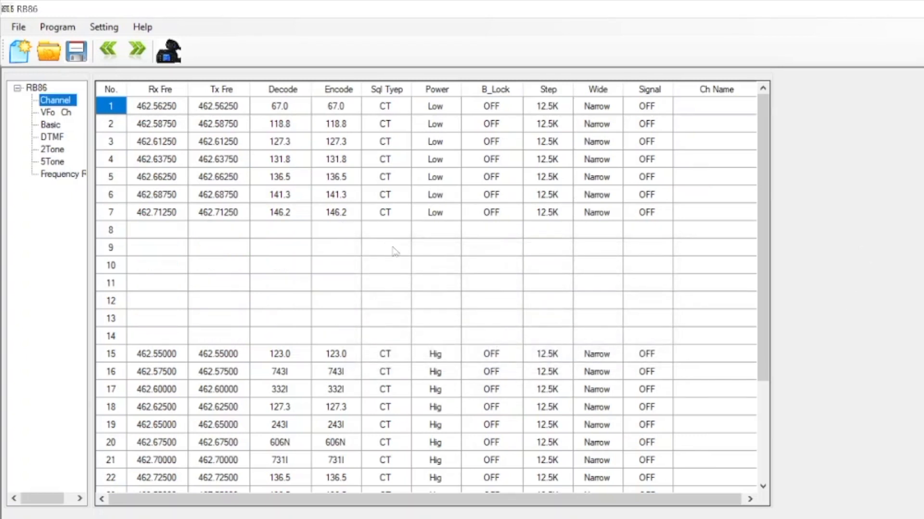
{"action": "scroll", "scroll_direction": "down", "scroll_amount": 3}
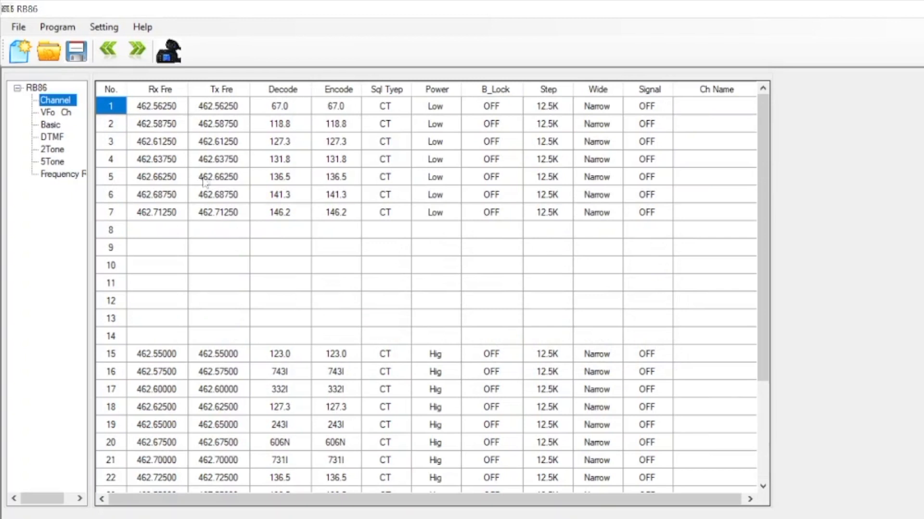
{"action": "mouse_move", "coordinate": [401, 100]}
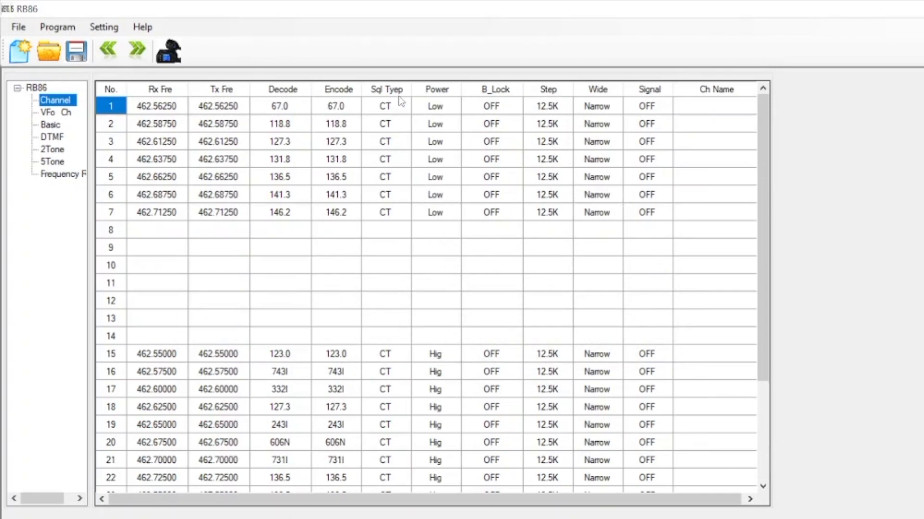
{"action": "scroll", "scroll_direction": "down", "scroll_amount": 3}
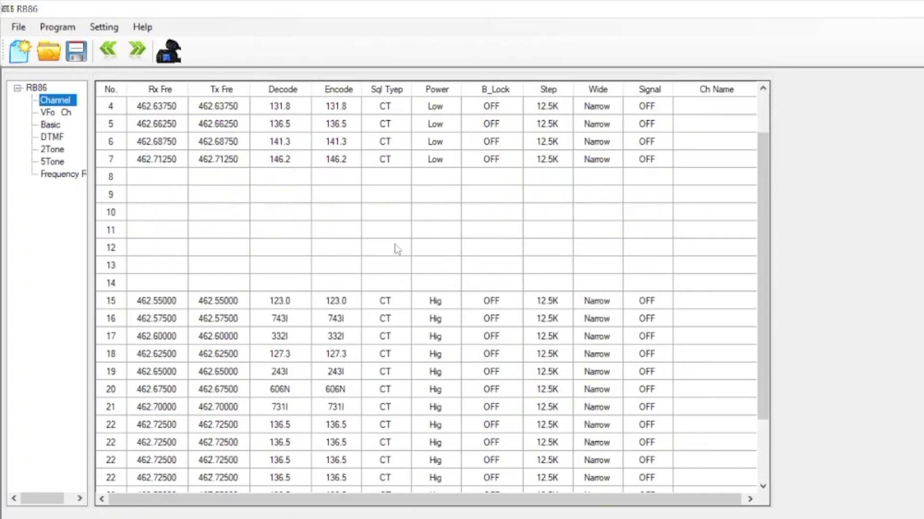
{"action": "scroll", "scroll_direction": "down", "scroll_amount": 3}
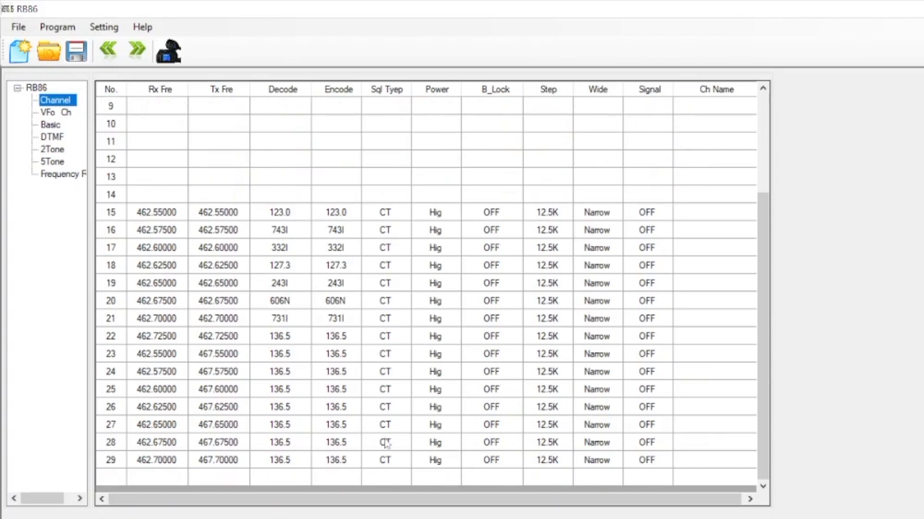
{"action": "scroll", "scroll_direction": "up", "scroll_amount": 3}
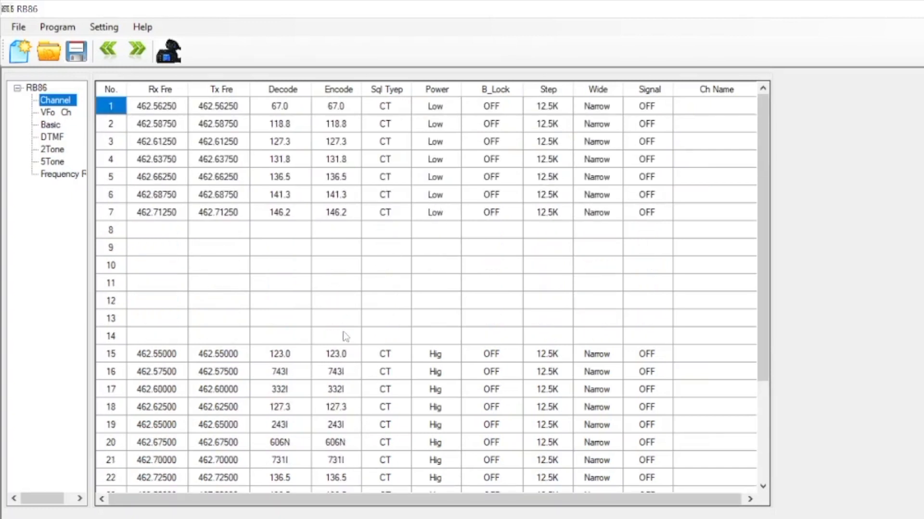
{"action": "scroll", "scroll_direction": "down", "scroll_amount": 3}
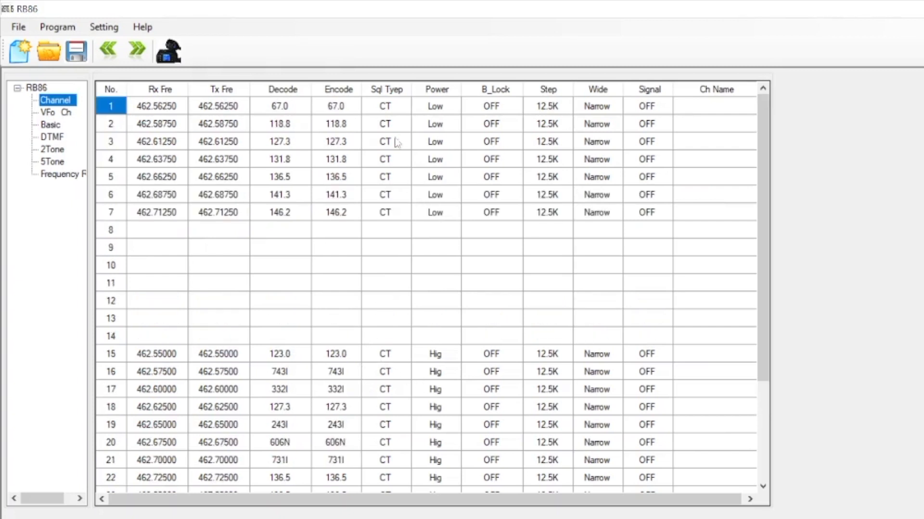
{"action": "mouse_move", "coordinate": [532, 112]}
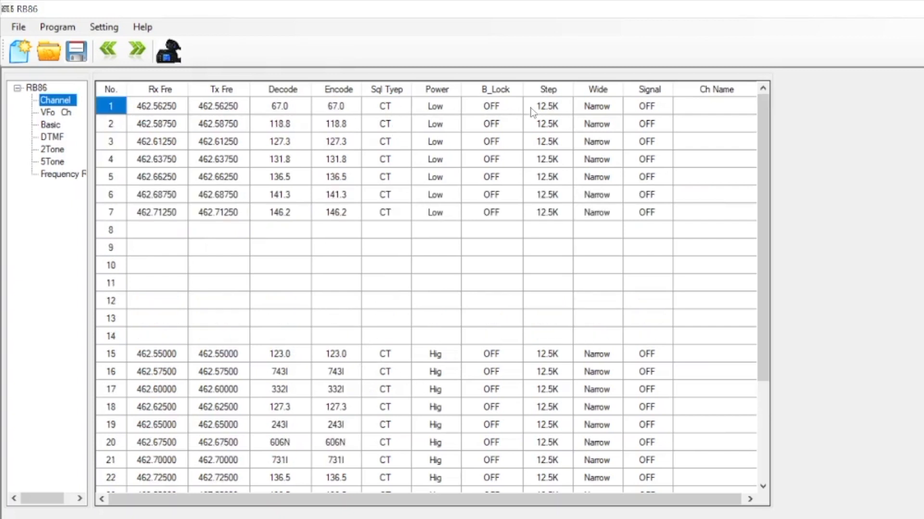
{"action": "mouse_move", "coordinate": [547, 247]}
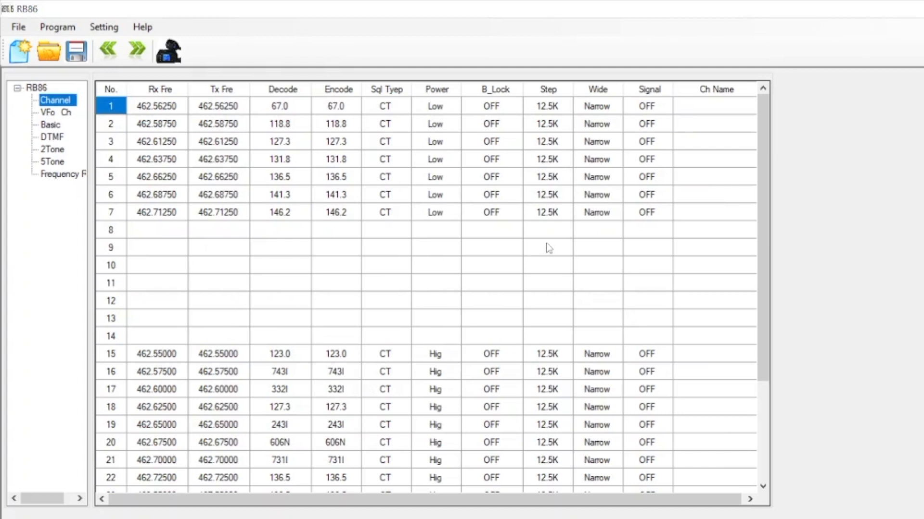
{"action": "mouse_move", "coordinate": [557, 246]}
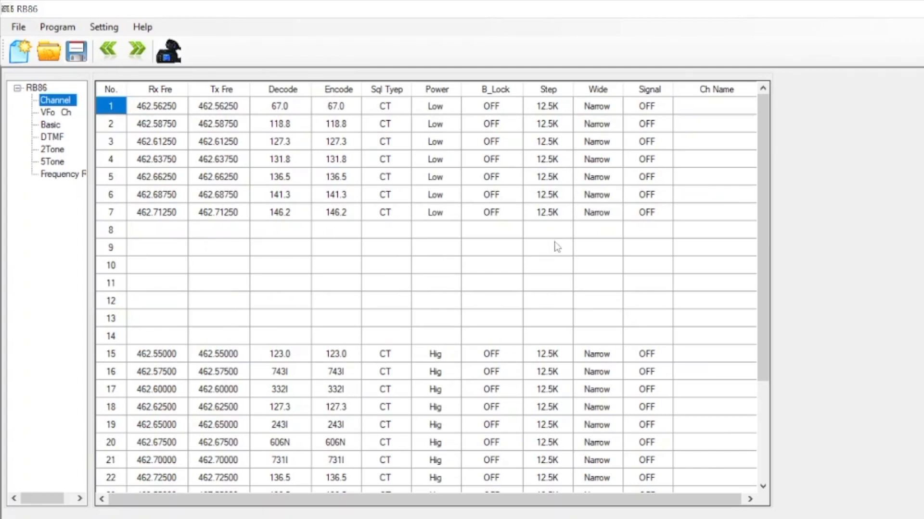
Set Decode and Encode tones to OFF on channels 1–7, giving squelch type SQ.
{"action": "left_click", "coordinate": [280, 106]}
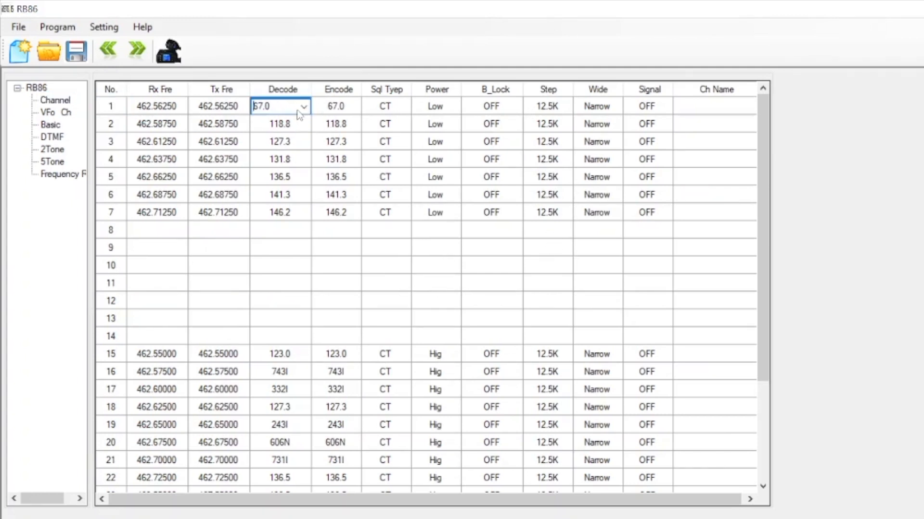
{"action": "left_click", "coordinate": [304, 107]}
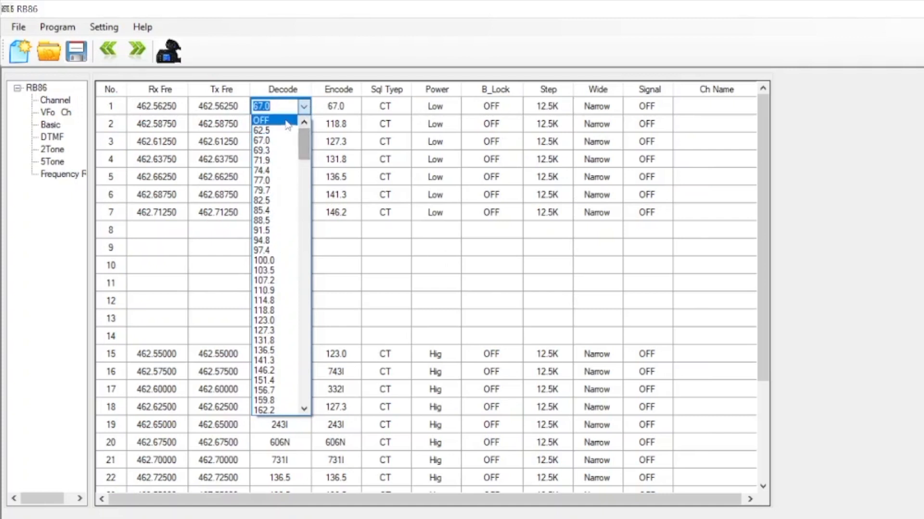
{"action": "left_click", "coordinate": [260, 120]}
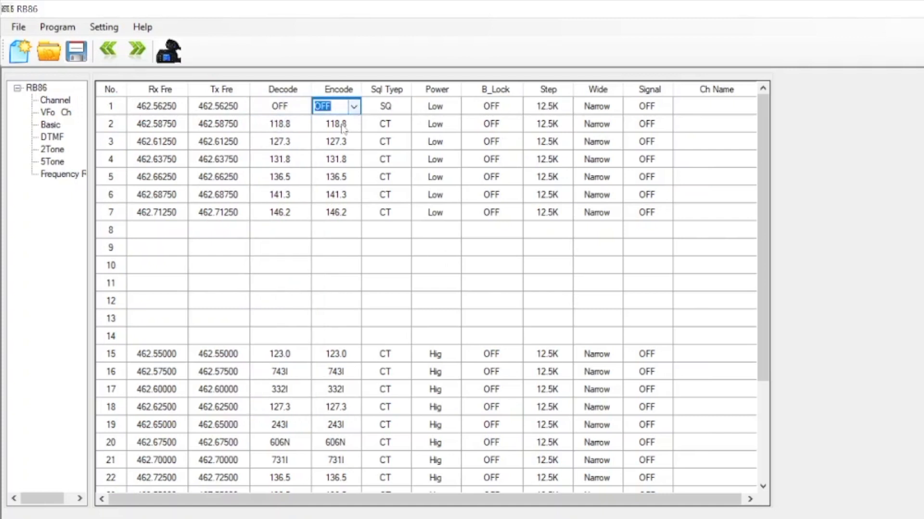
{"action": "left_click", "coordinate": [304, 123]}
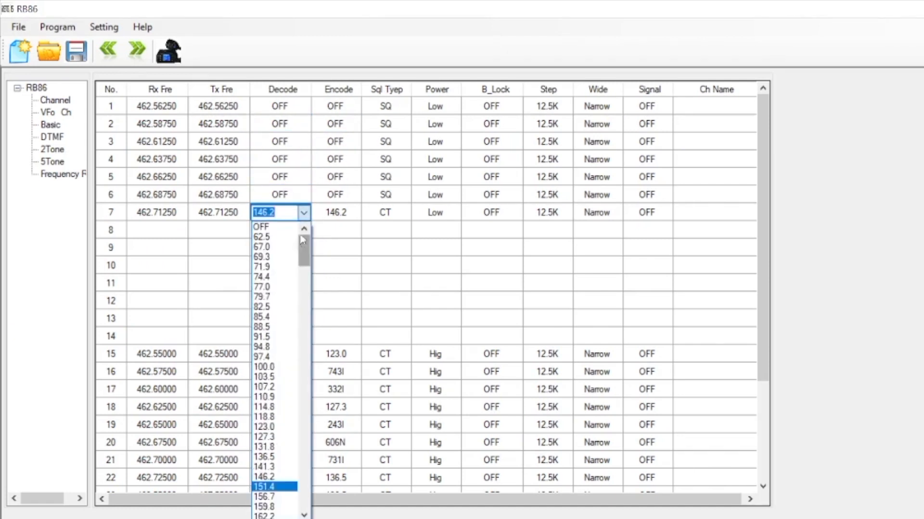
{"action": "left_click", "coordinate": [261, 227]}
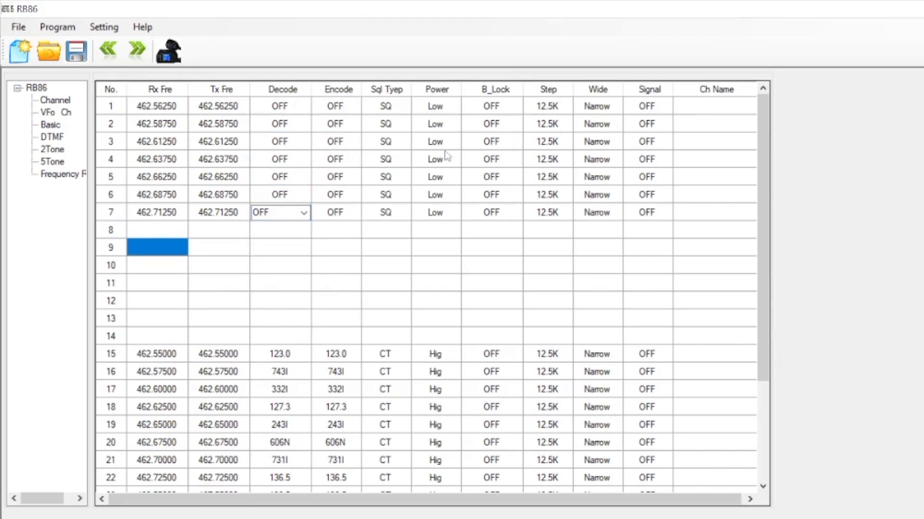
{"action": "left_click", "coordinate": [435, 124]}
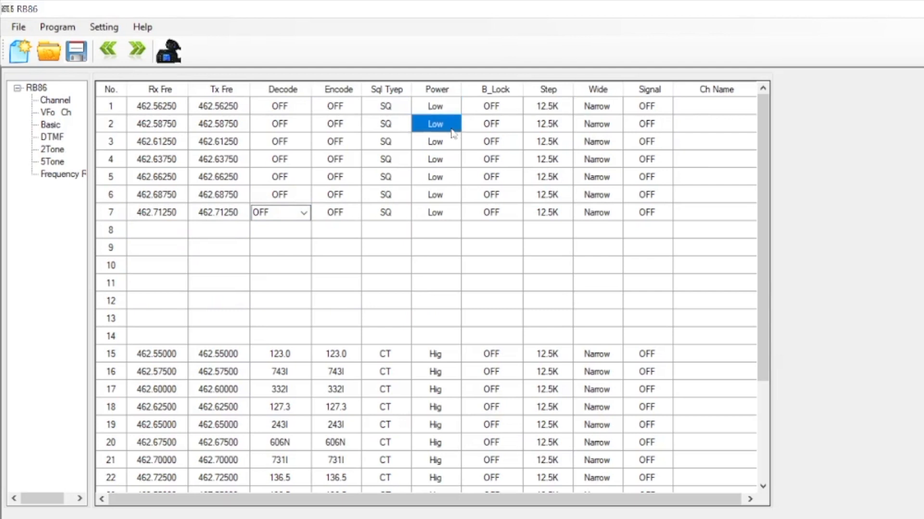
{"action": "left_click", "coordinate": [435, 106]}
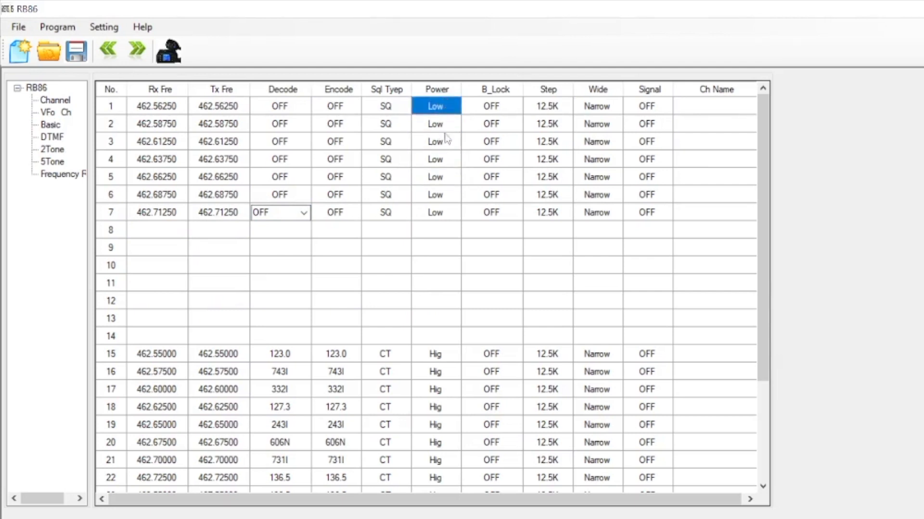
{"action": "mouse_move", "coordinate": [450, 163]}
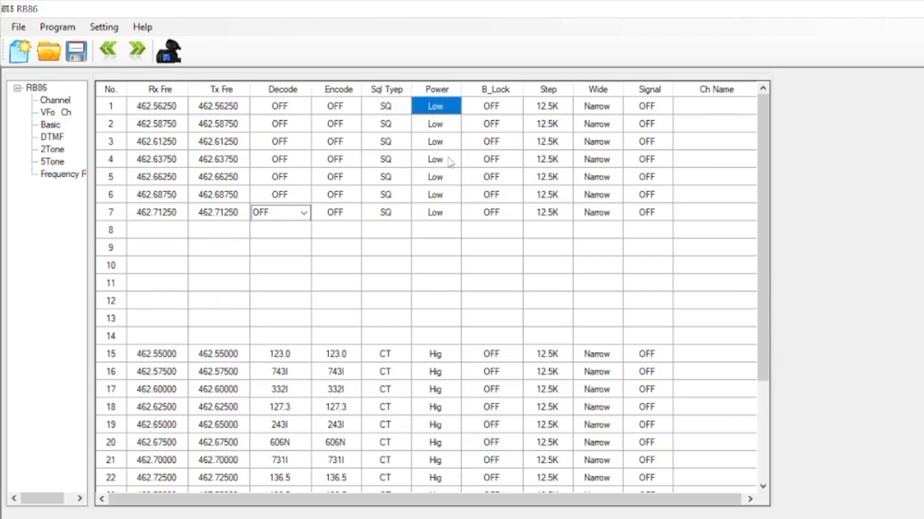
{"action": "mouse_move", "coordinate": [561, 110]}
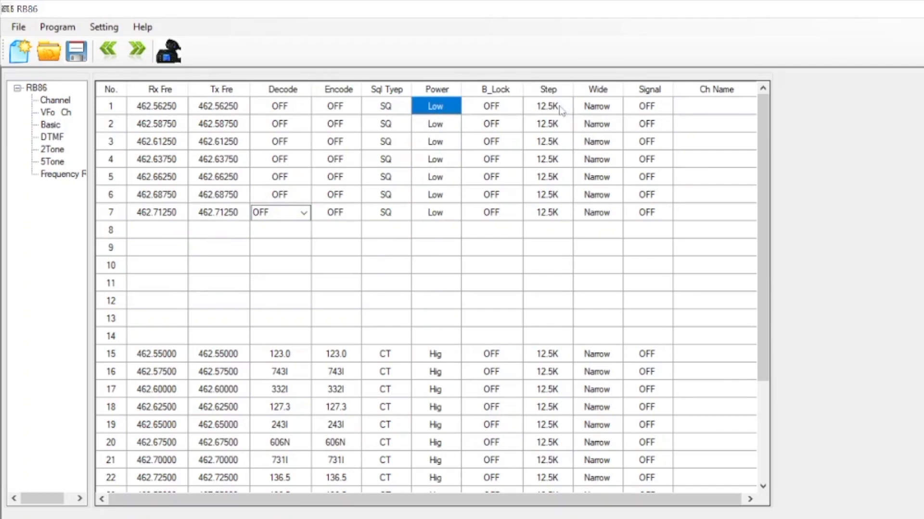
Try channel 1's bandwidth options, including Mid, and leave it set to Narrow.
{"action": "left_click", "coordinate": [597, 106]}
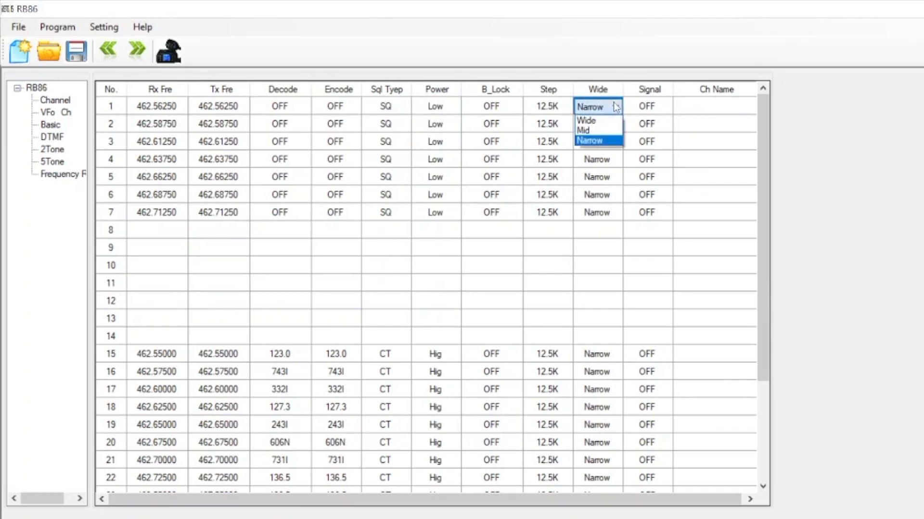
{"action": "mouse_move", "coordinate": [597, 129]}
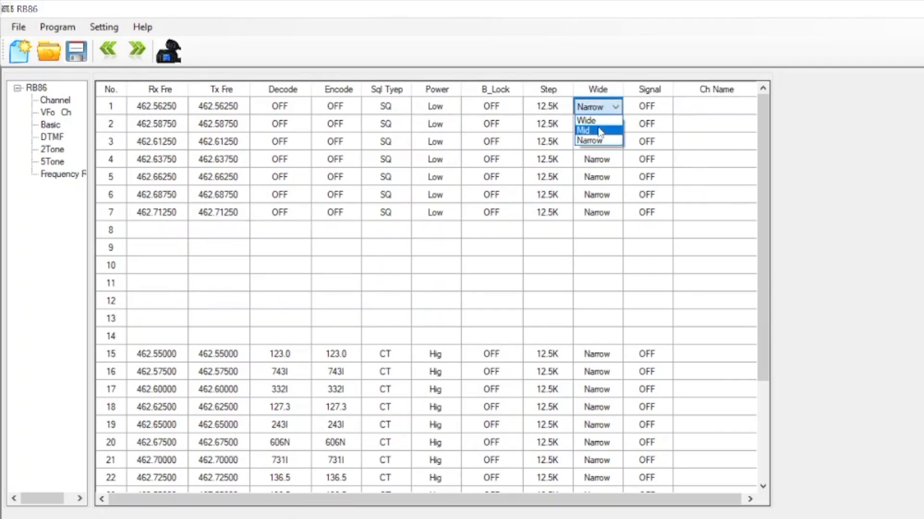
{"action": "left_click", "coordinate": [582, 129]}
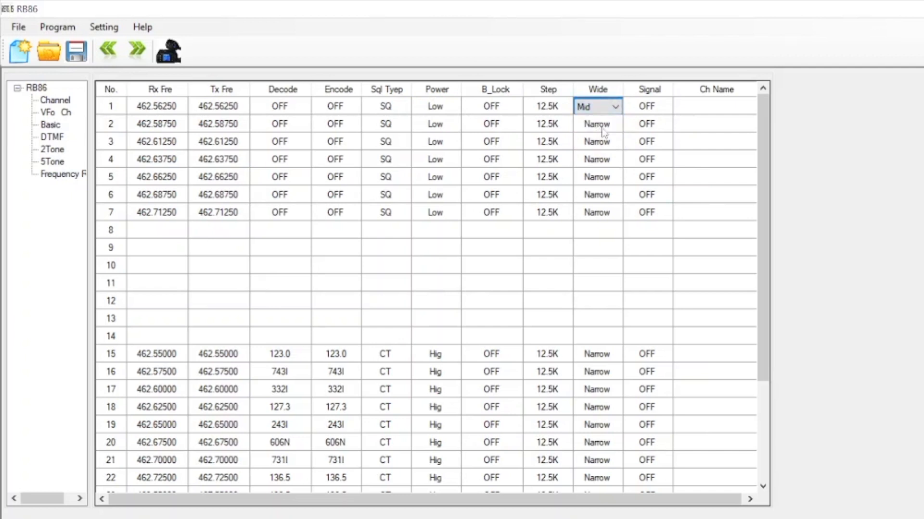
{"action": "left_click", "coordinate": [596, 106]}
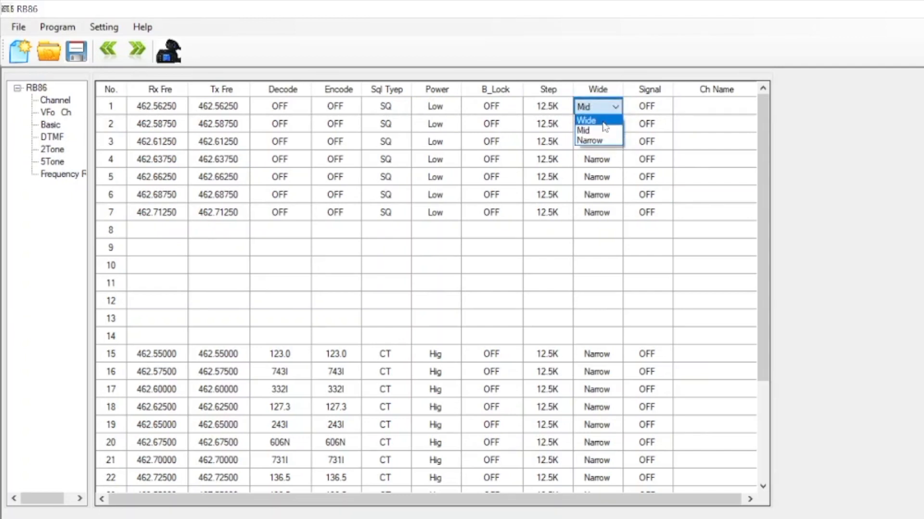
{"action": "left_click", "coordinate": [589, 140]}
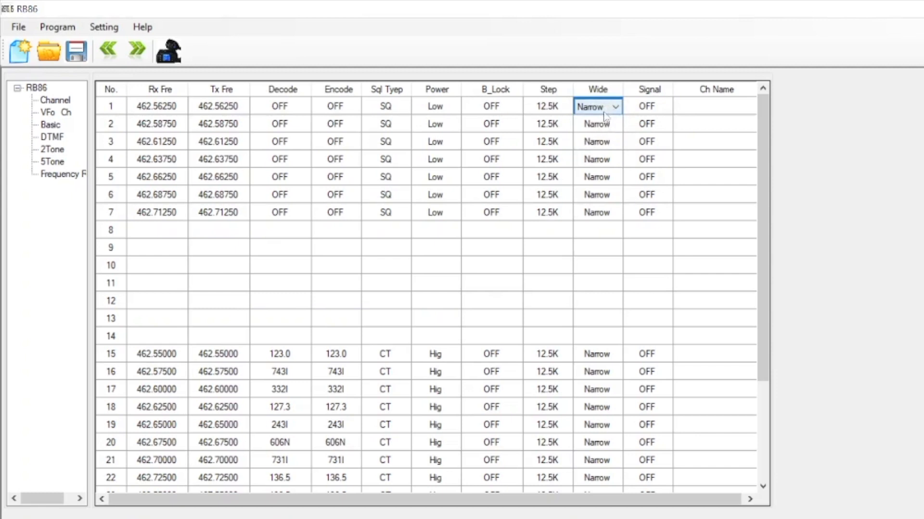
{"action": "left_click", "coordinate": [597, 106]}
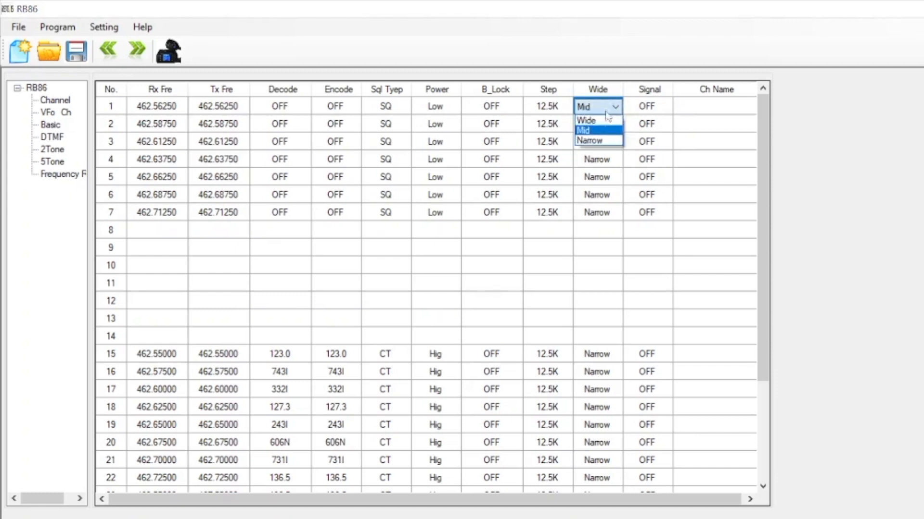
{"action": "left_click", "coordinate": [589, 140]}
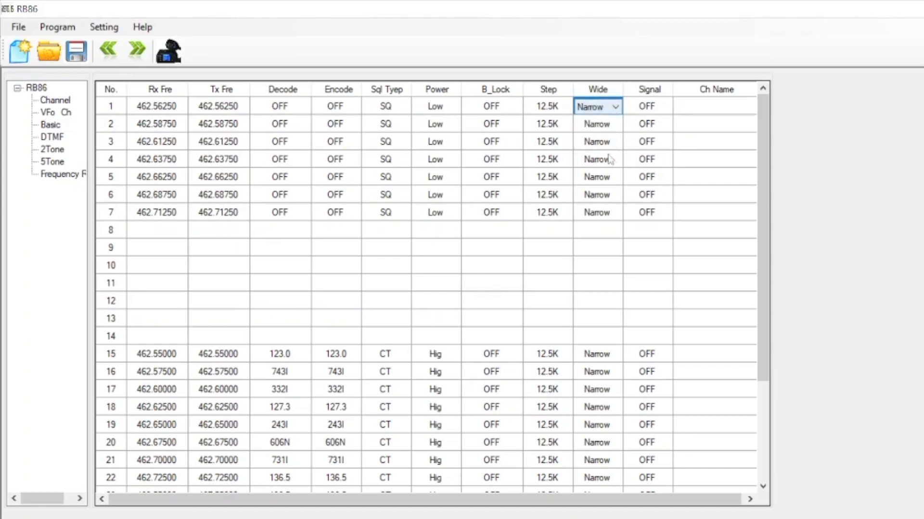
{"action": "left_click", "coordinate": [596, 106]}
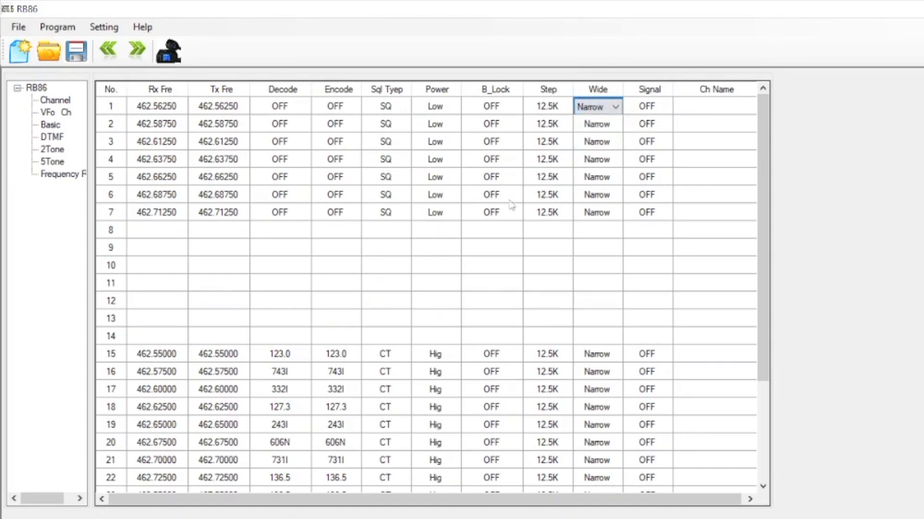
{"action": "left_click", "coordinate": [157, 229]}
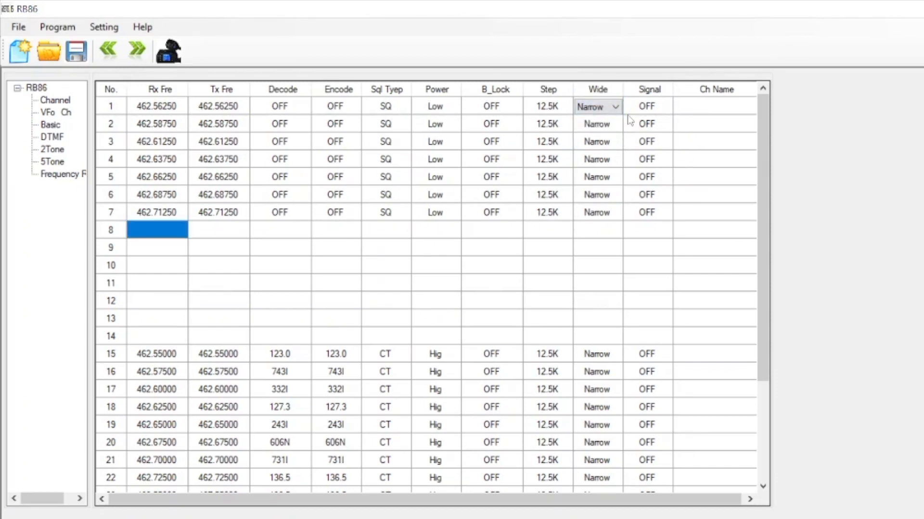
{"action": "mouse_move", "coordinate": [674, 139]}
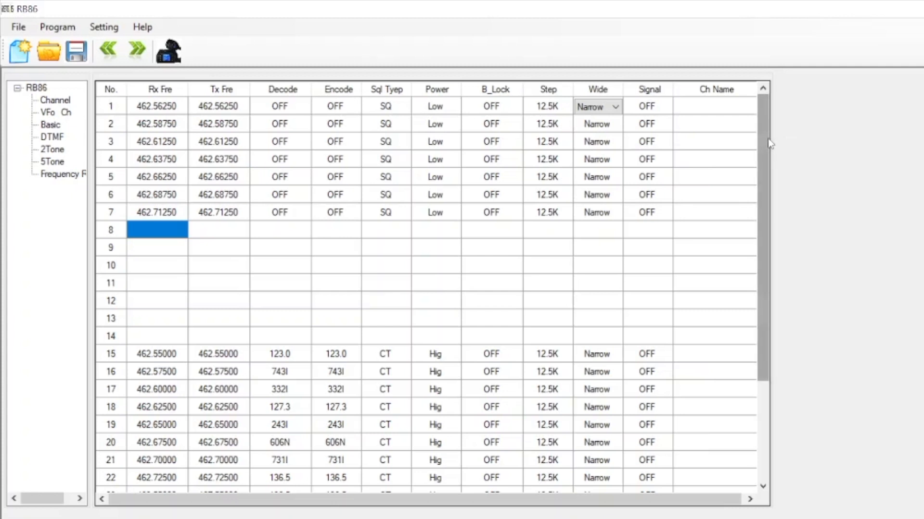
{"action": "scroll", "scroll_direction": "down", "scroll_amount": 3}
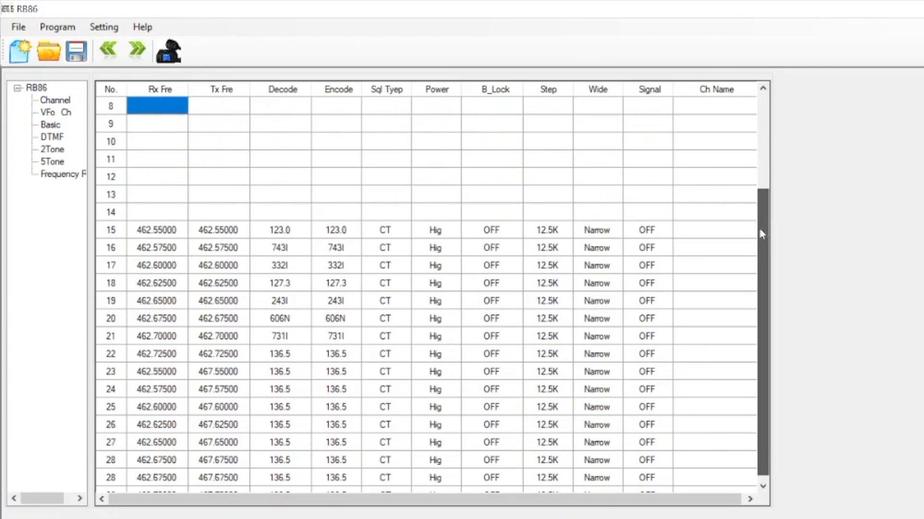
{"action": "scroll", "scroll_direction": "up", "scroll_amount": 3}
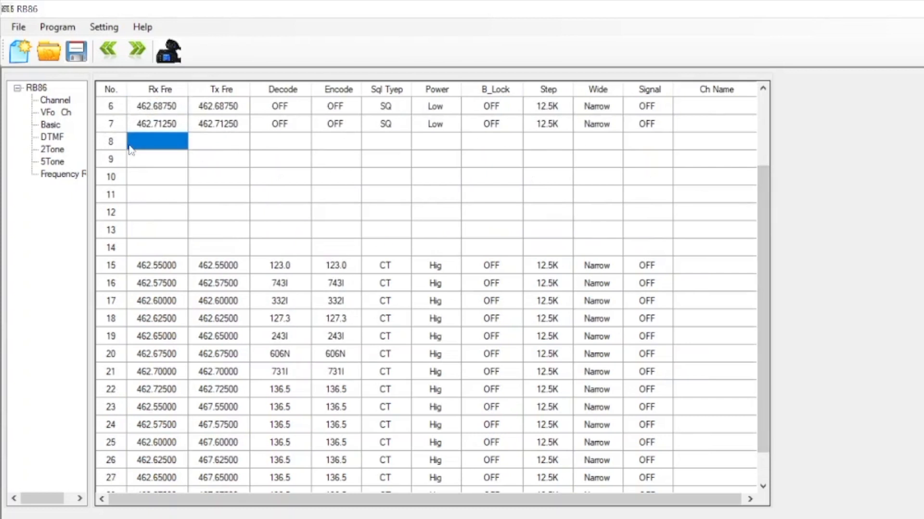
{"action": "mouse_move", "coordinate": [149, 255]}
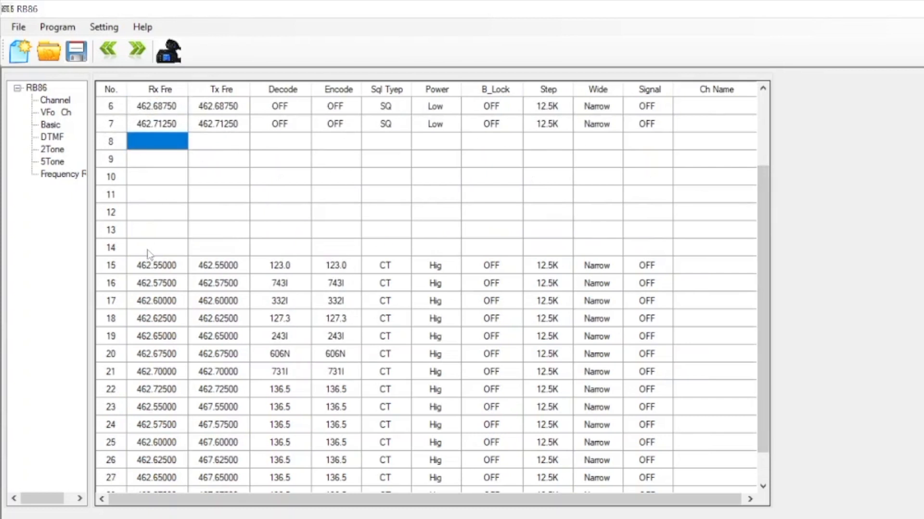
{"action": "mouse_move", "coordinate": [178, 165]}
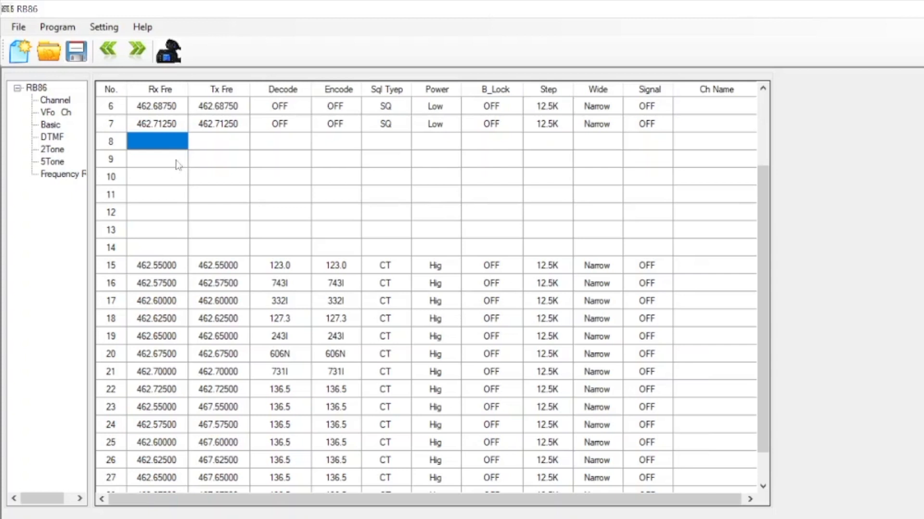
{"action": "mouse_move", "coordinate": [75, 132]}
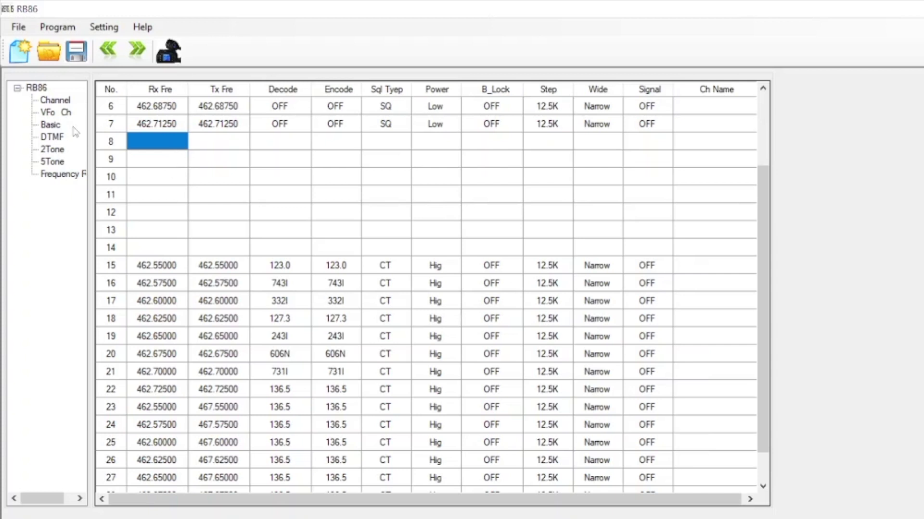
{"action": "left_click", "coordinate": [157, 159]}
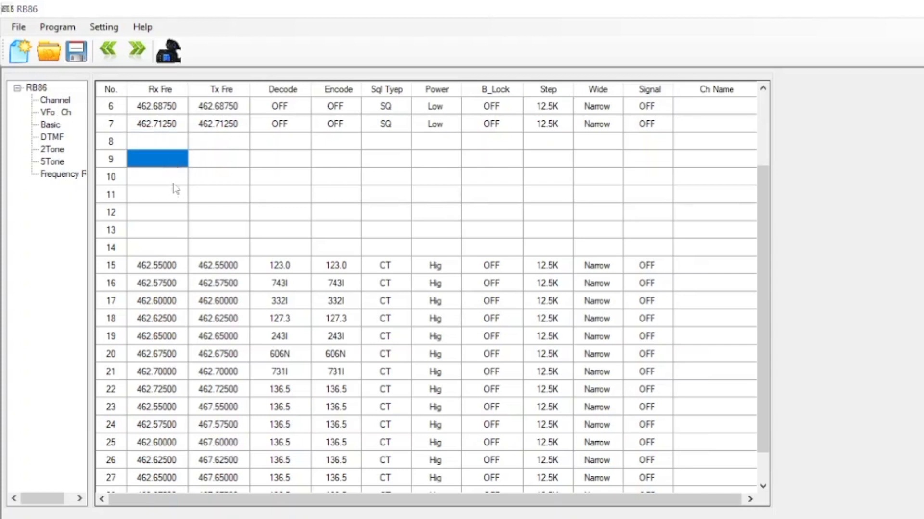
{"action": "left_click", "coordinate": [157, 142]}
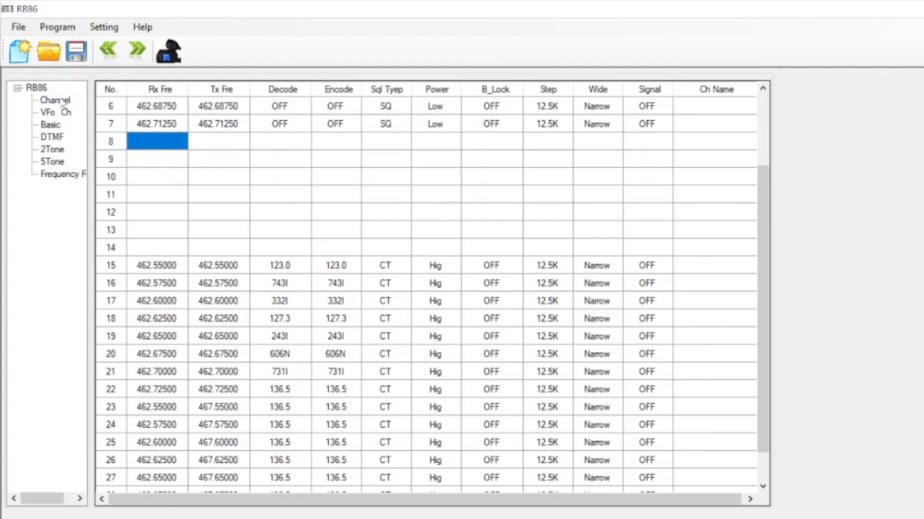
{"action": "double_click", "coordinate": [158, 142]}
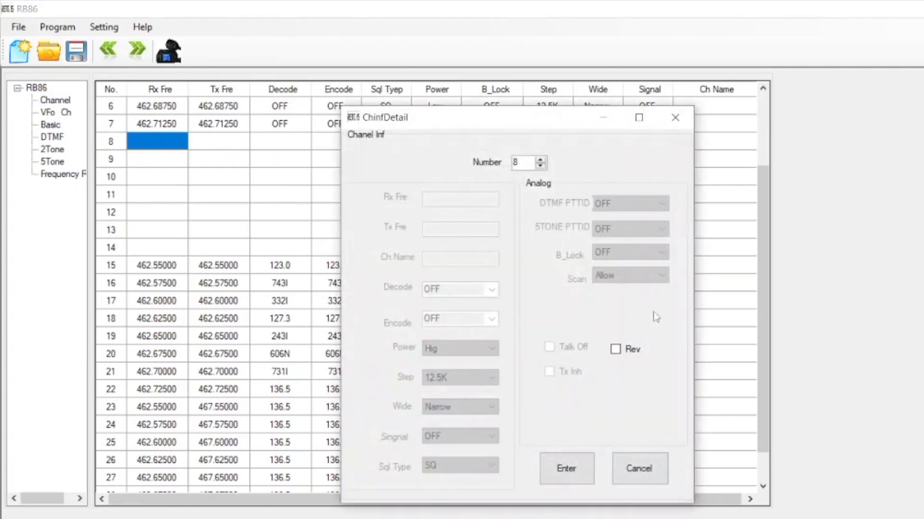
{"action": "mouse_move", "coordinate": [470, 277]}
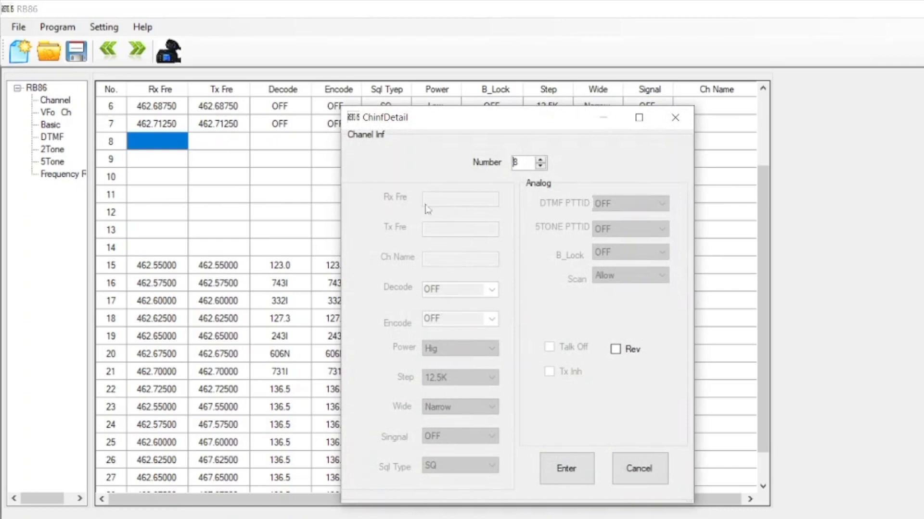
{"action": "mouse_move", "coordinate": [465, 200]}
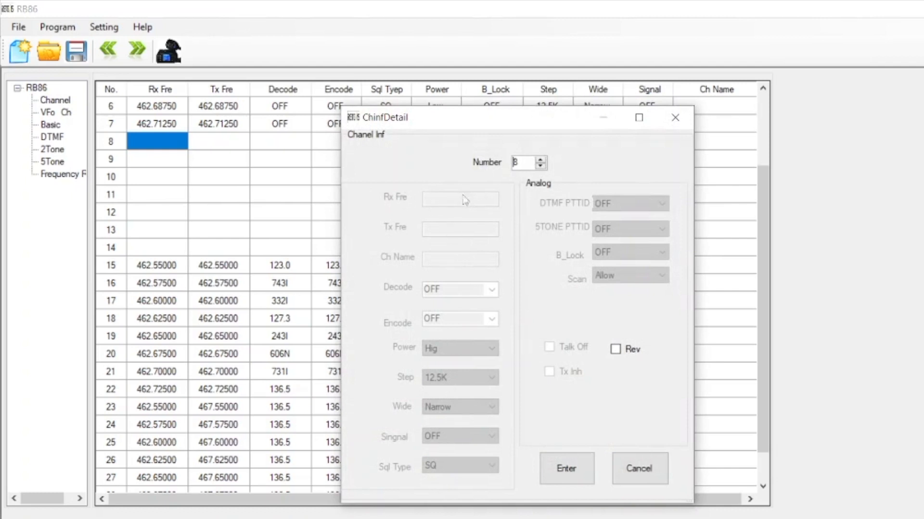
{"action": "mouse_move", "coordinate": [491, 216]}
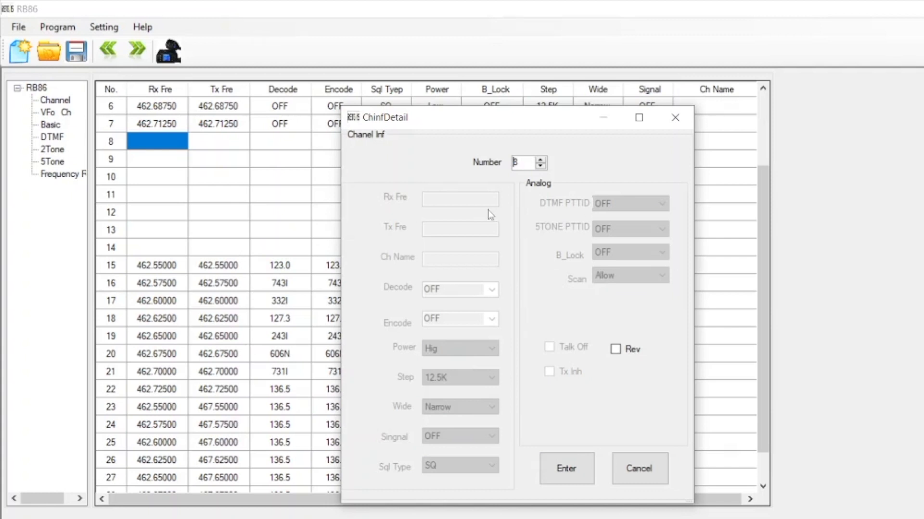
{"action": "mouse_move", "coordinate": [140, 170]}
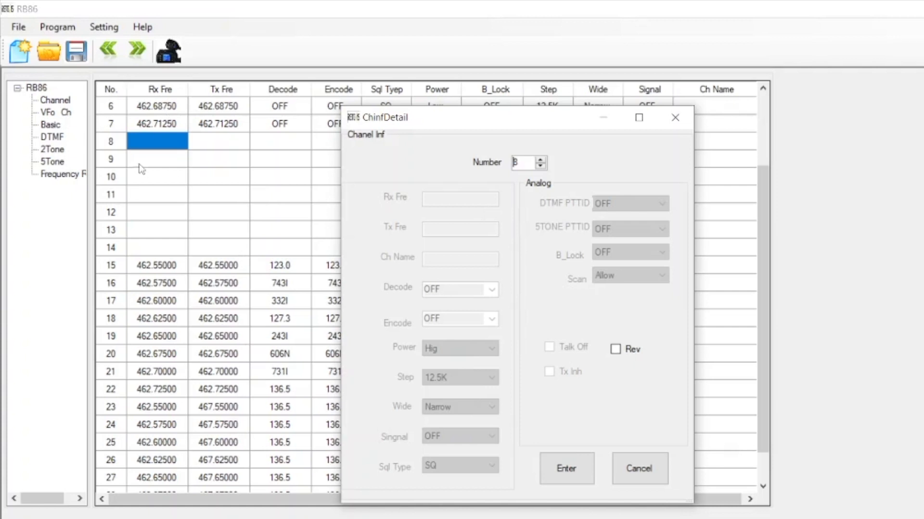
{"action": "mouse_move", "coordinate": [640, 469]}
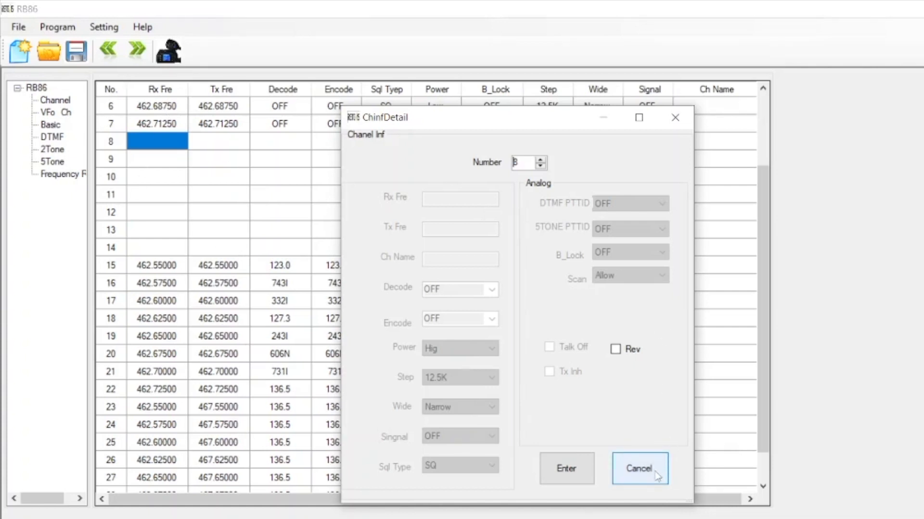
{"action": "left_click", "coordinate": [640, 468]}
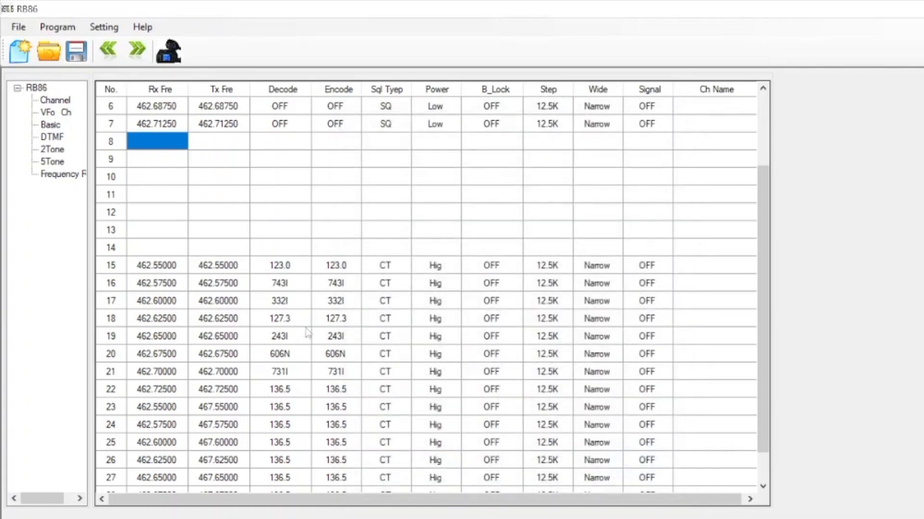
{"action": "scroll", "scroll_direction": "down", "scroll_amount": 3}
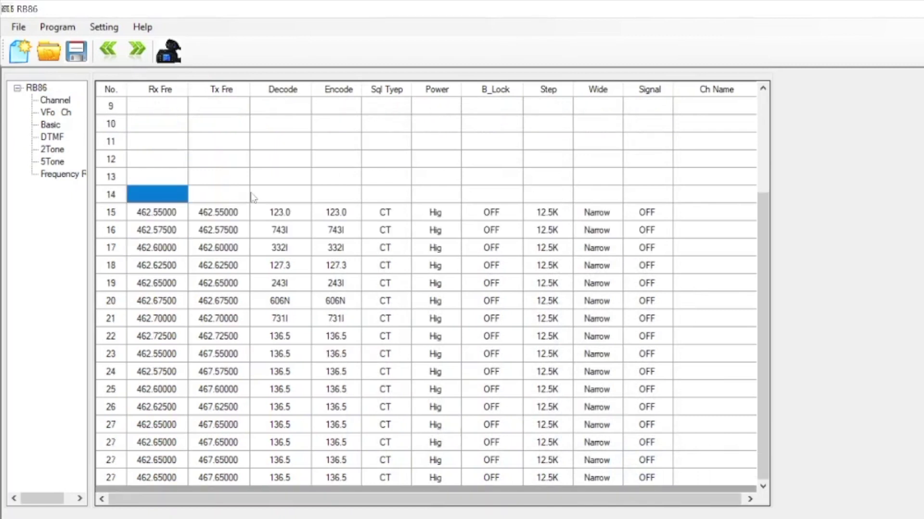
{"action": "left_click", "coordinate": [157, 212]}
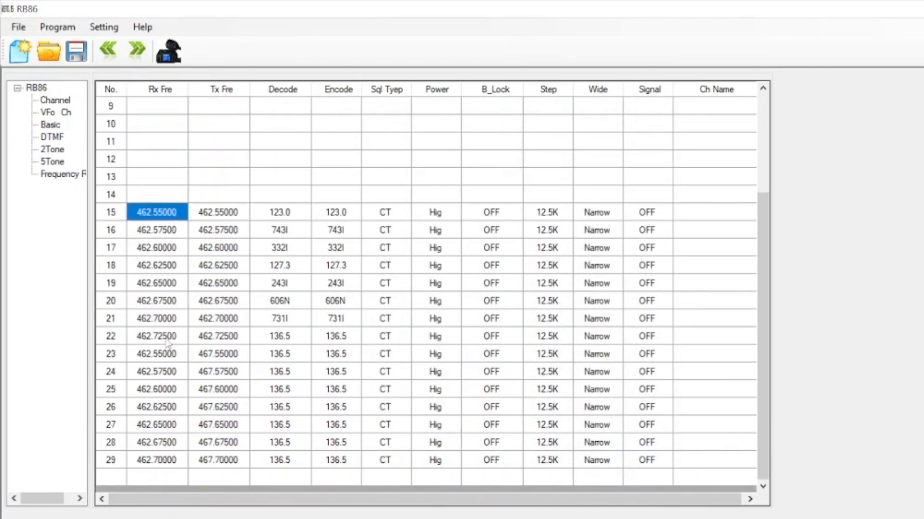
{"action": "left_click", "coordinate": [436, 212]}
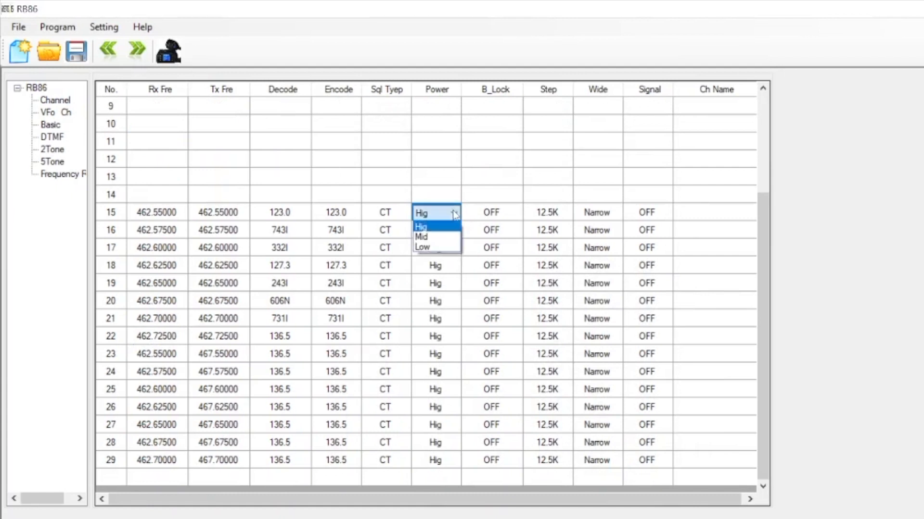
{"action": "left_click", "coordinate": [421, 227]}
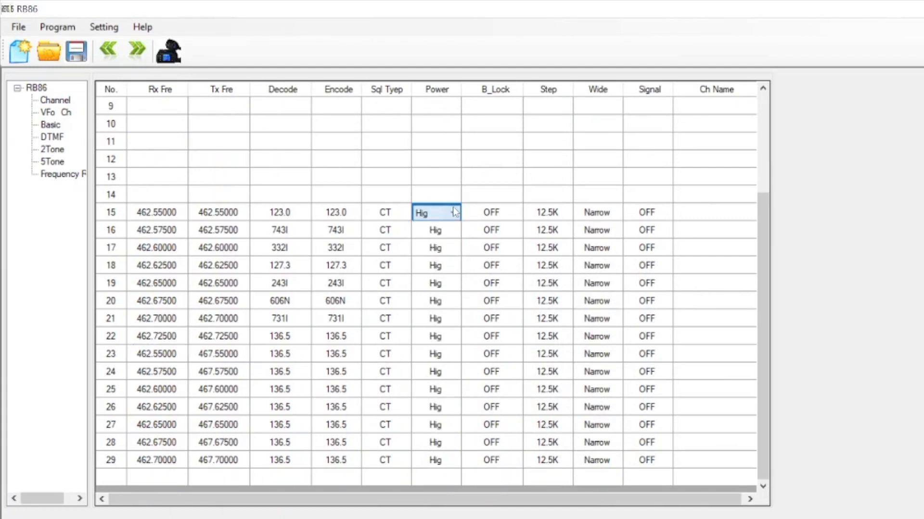
Turn off the decode tones on channels 15 through 22.
{"action": "left_click", "coordinate": [281, 212]}
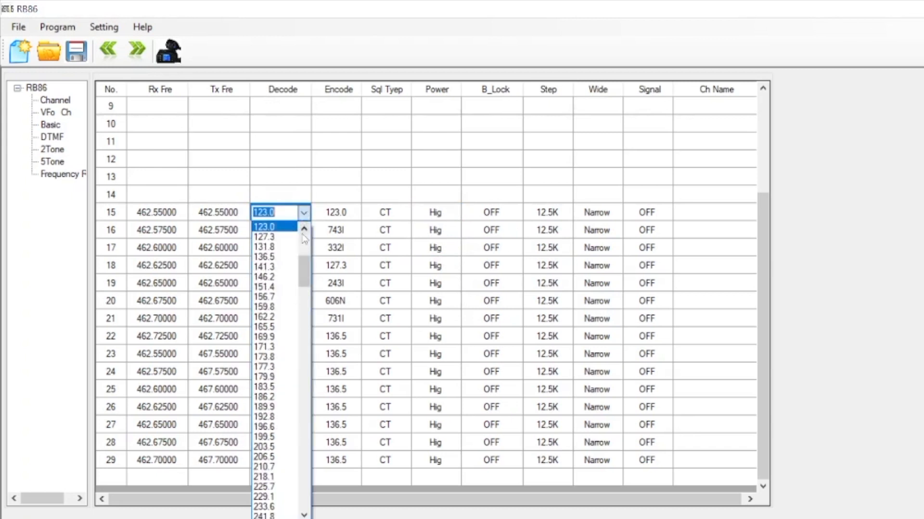
{"action": "scroll", "scroll_direction": "up", "scroll_amount": 3}
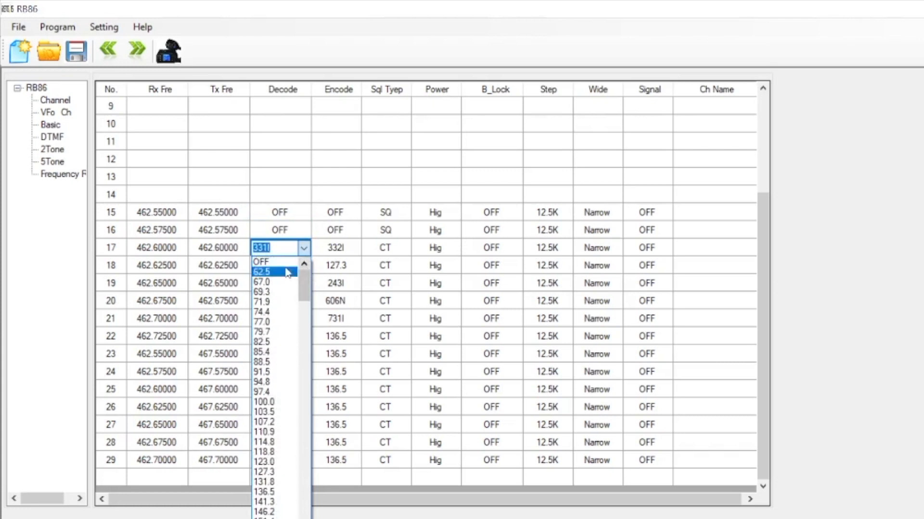
{"action": "left_click", "coordinate": [262, 271]}
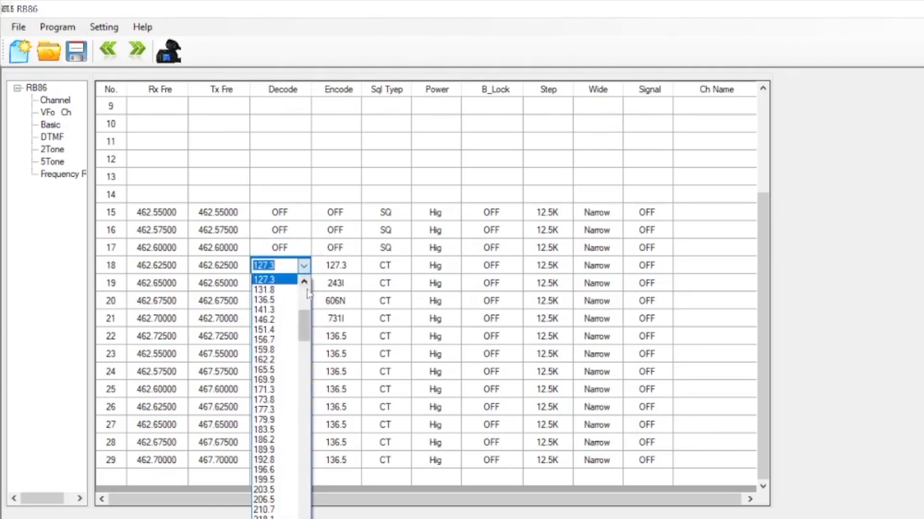
{"action": "left_click", "coordinate": [264, 283]}
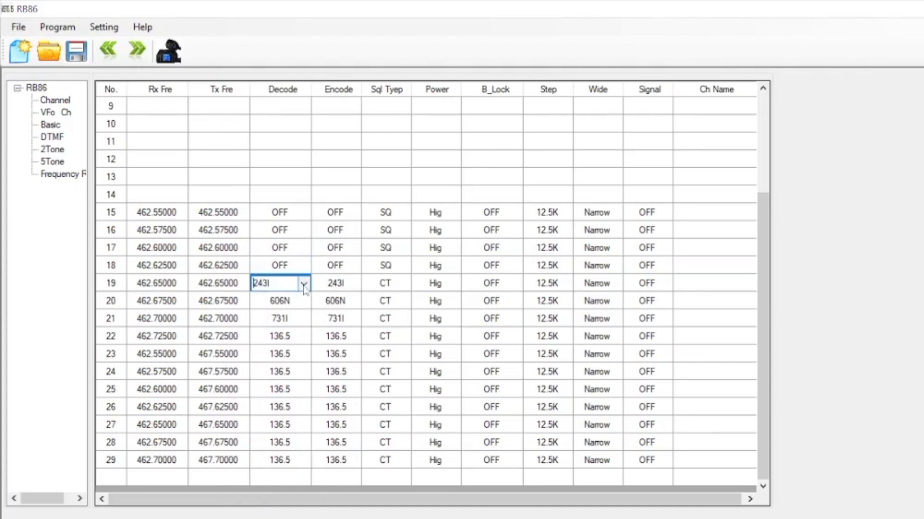
{"action": "left_click", "coordinate": [304, 283]}
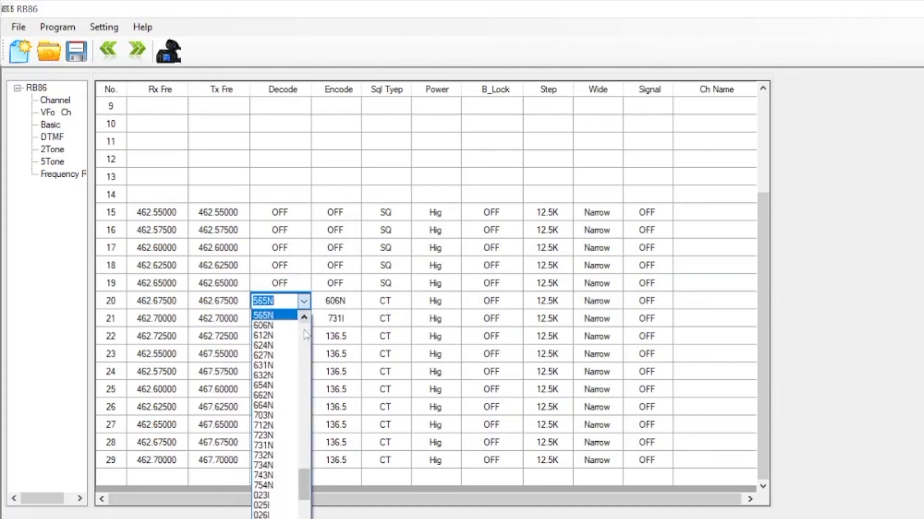
{"action": "left_click", "coordinate": [261, 301]}
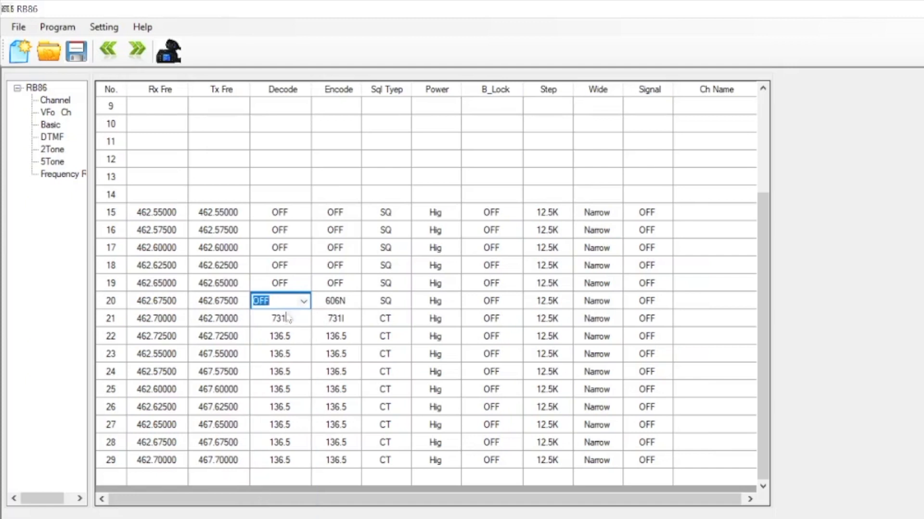
{"action": "left_click", "coordinate": [302, 318]}
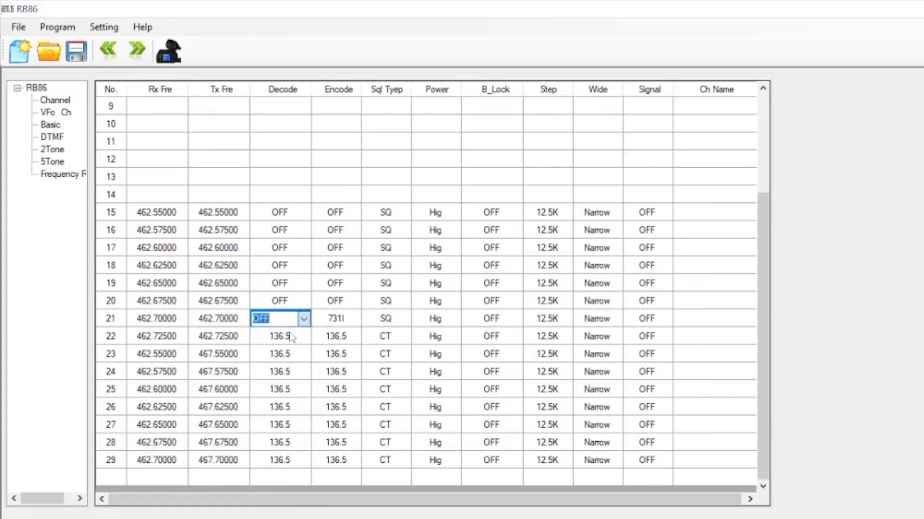
{"action": "left_click", "coordinate": [304, 337]}
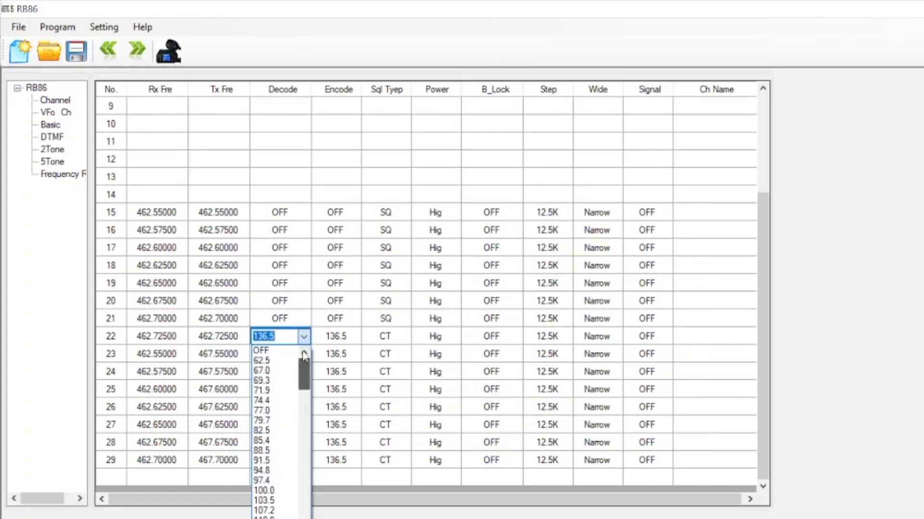
{"action": "left_click", "coordinate": [261, 350]}
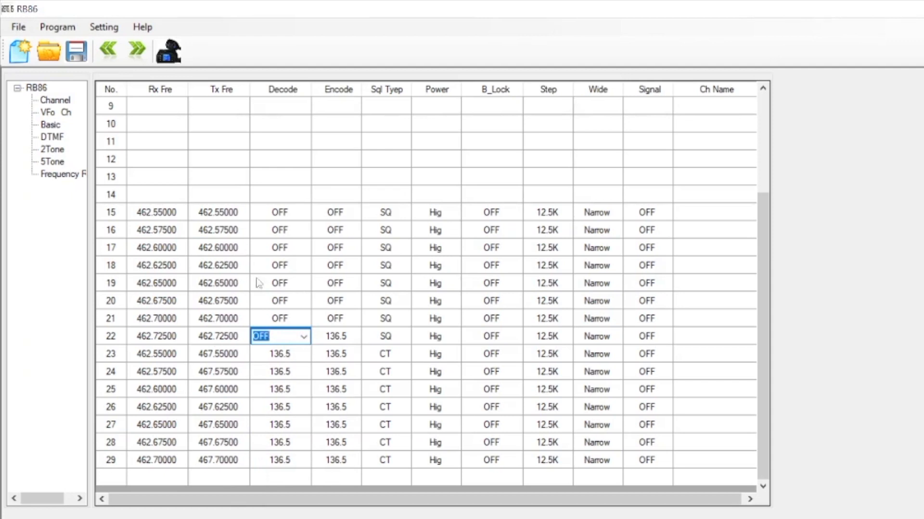
Turn off decode and encode tones on channels 23–29, leaving squelch type SQ.
{"action": "left_click", "coordinate": [303, 354]}
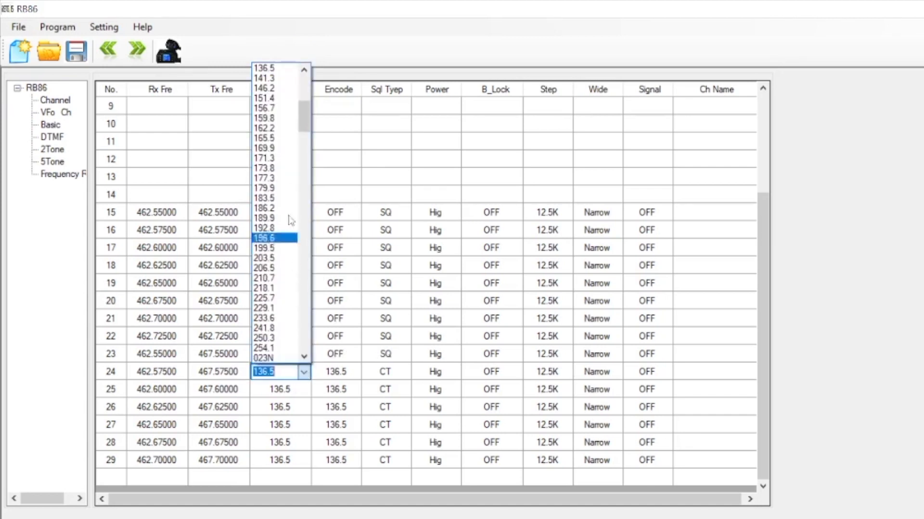
{"action": "left_click", "coordinate": [279, 371]}
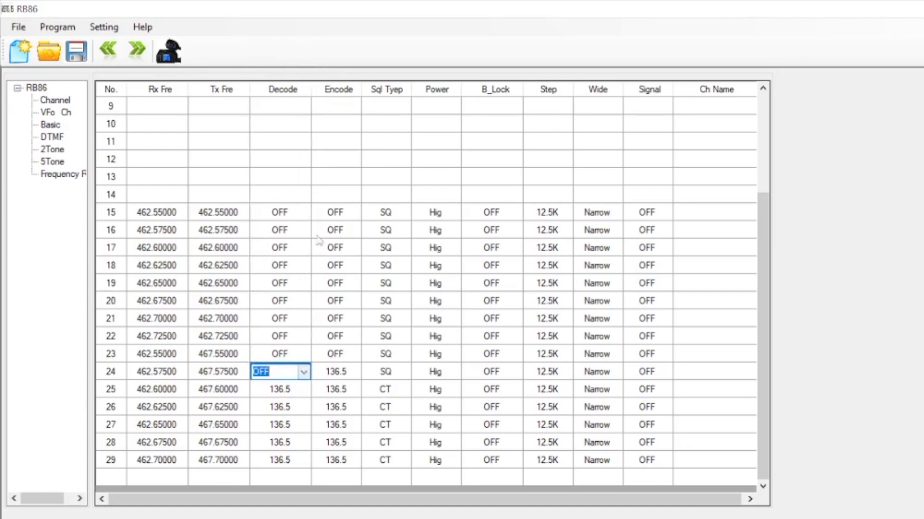
{"action": "left_click", "coordinate": [302, 389]}
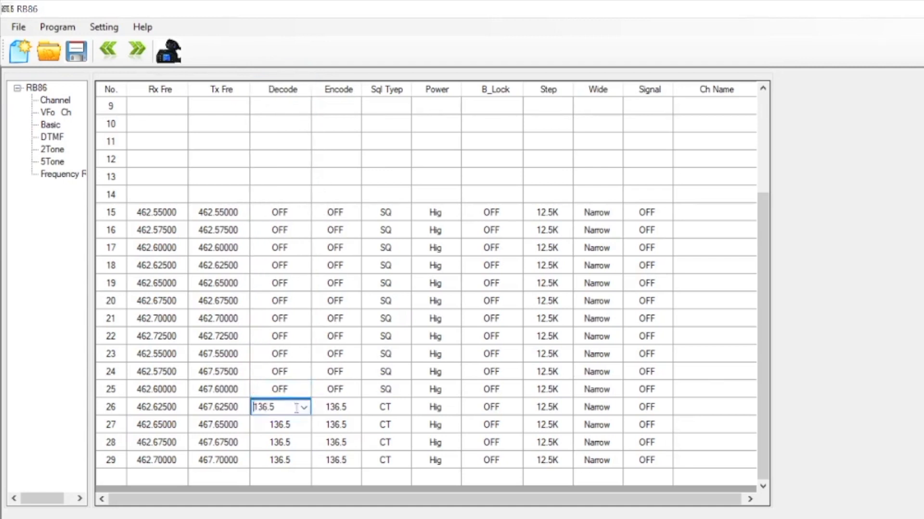
{"action": "left_click", "coordinate": [304, 407]}
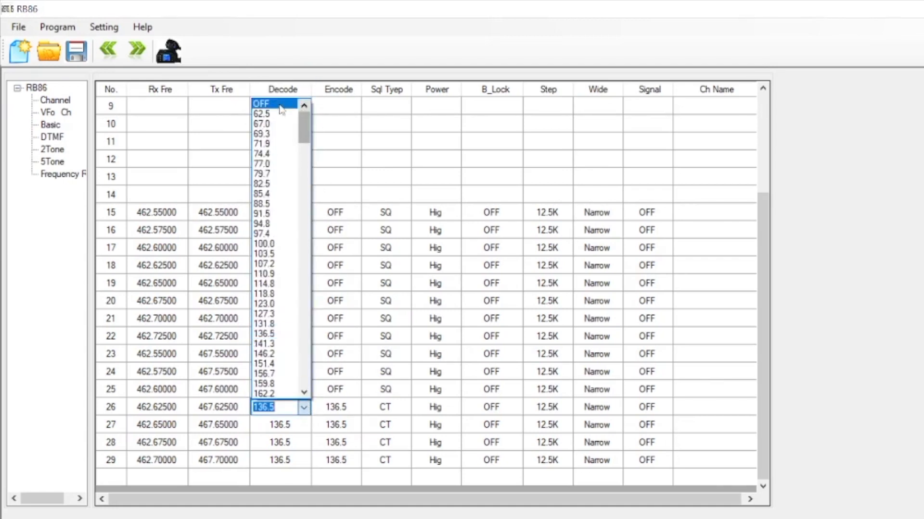
{"action": "scroll", "scroll_direction": "down", "scroll_amount": 3}
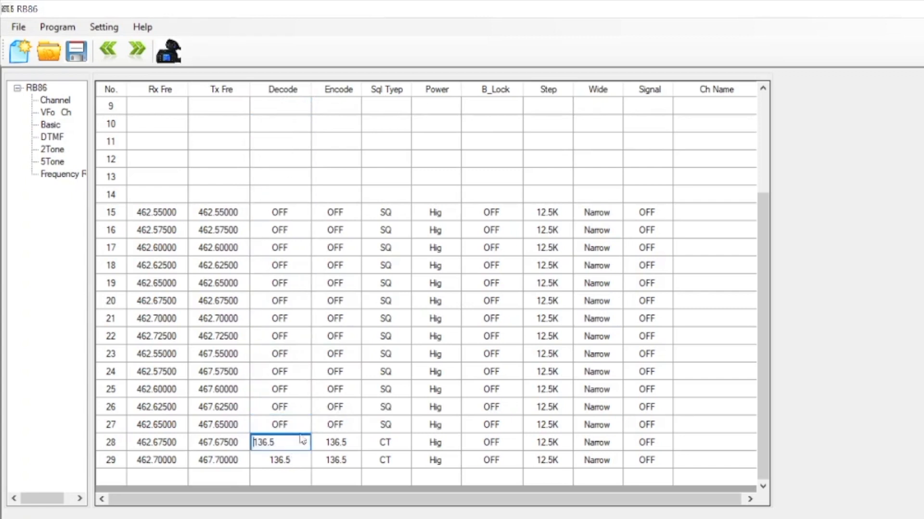
{"action": "left_click", "coordinate": [303, 442]}
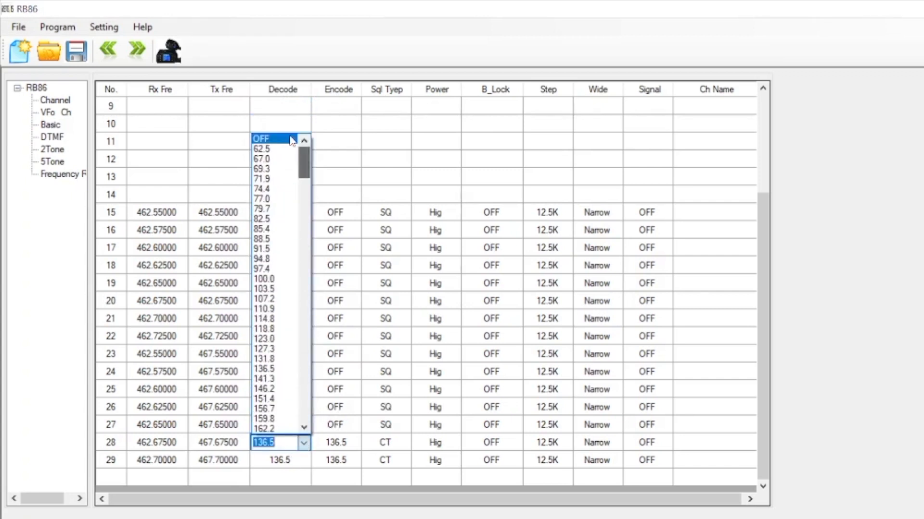
{"action": "scroll", "scroll_direction": "down", "scroll_amount": 3}
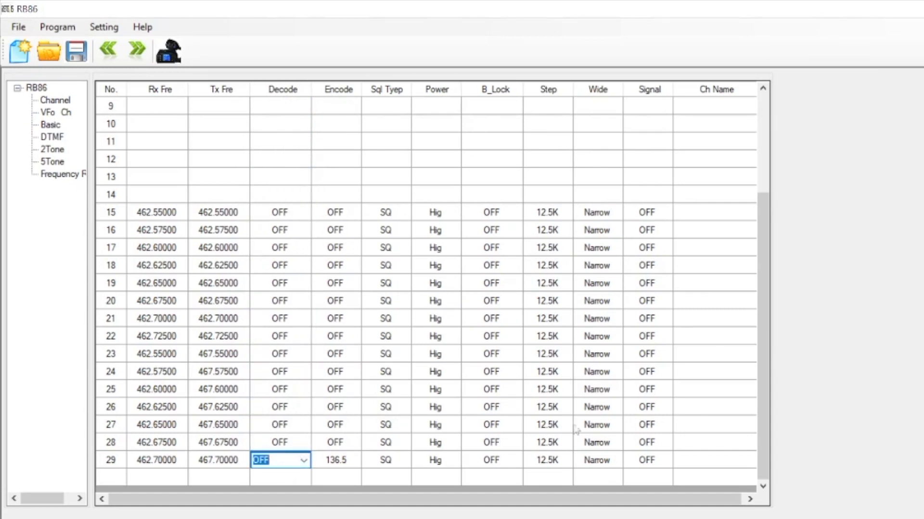
{"action": "left_click", "coordinate": [385, 442]}
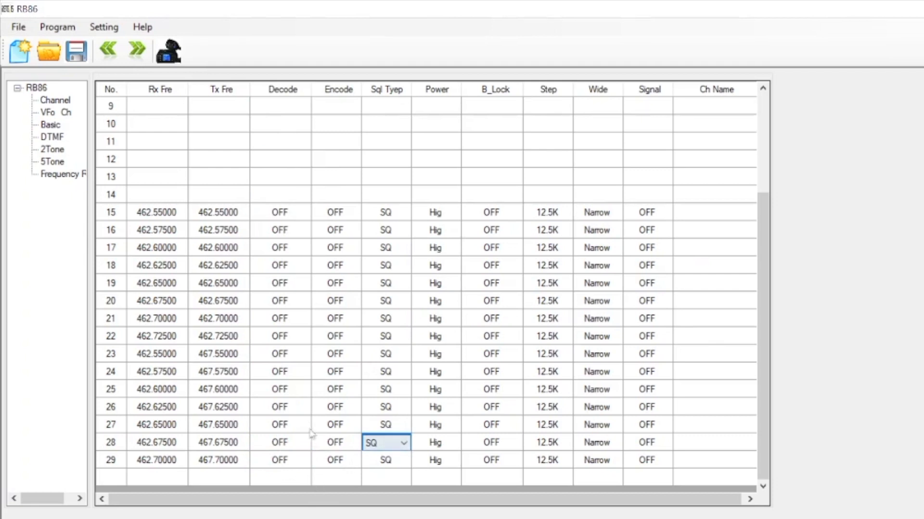
{"action": "left_click", "coordinate": [55, 100]}
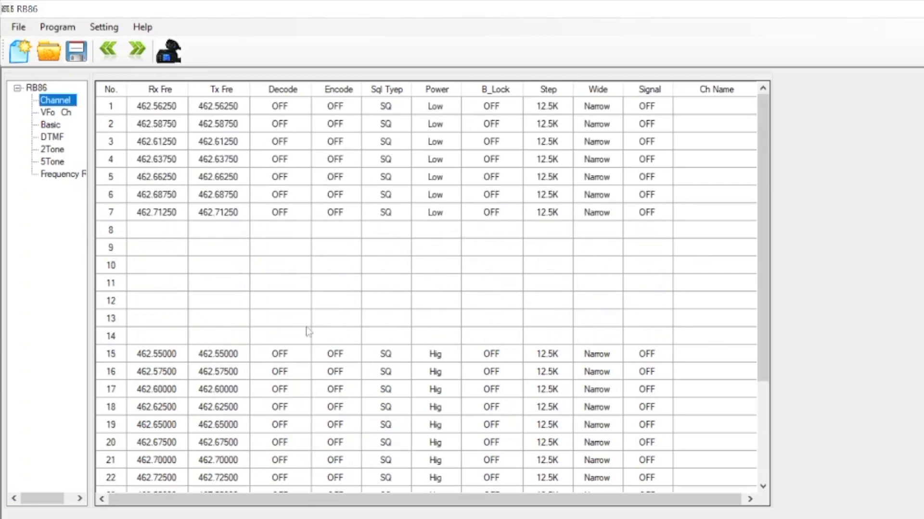
{"action": "scroll", "scroll_direction": "down", "scroll_amount": 3}
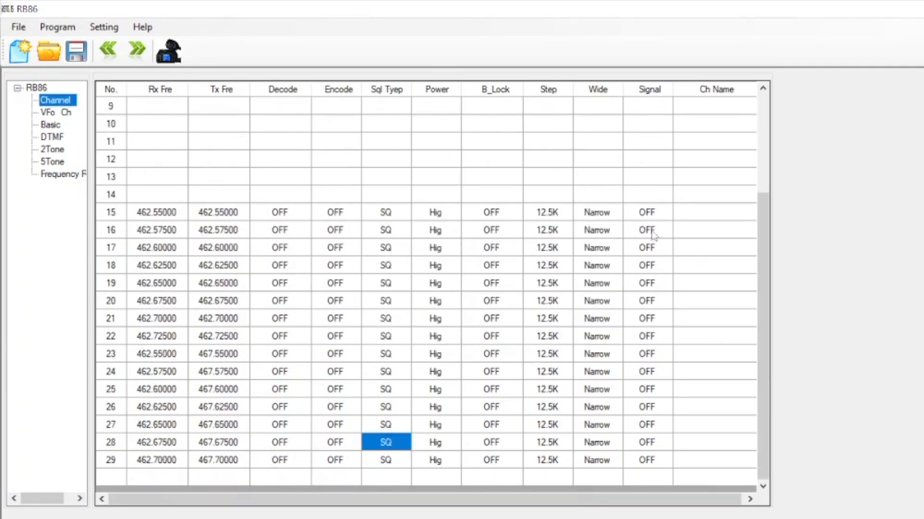
{"action": "left_click", "coordinate": [596, 213]}
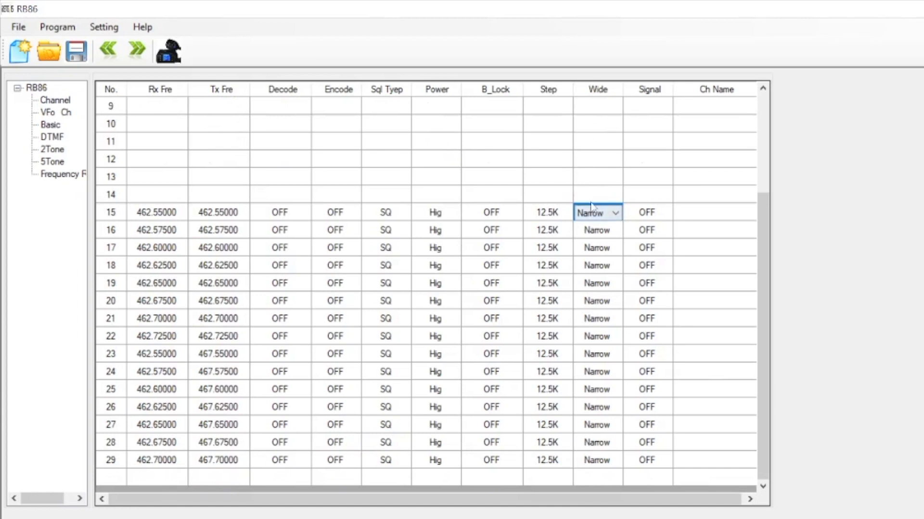
{"action": "mouse_move", "coordinate": [300, 225]}
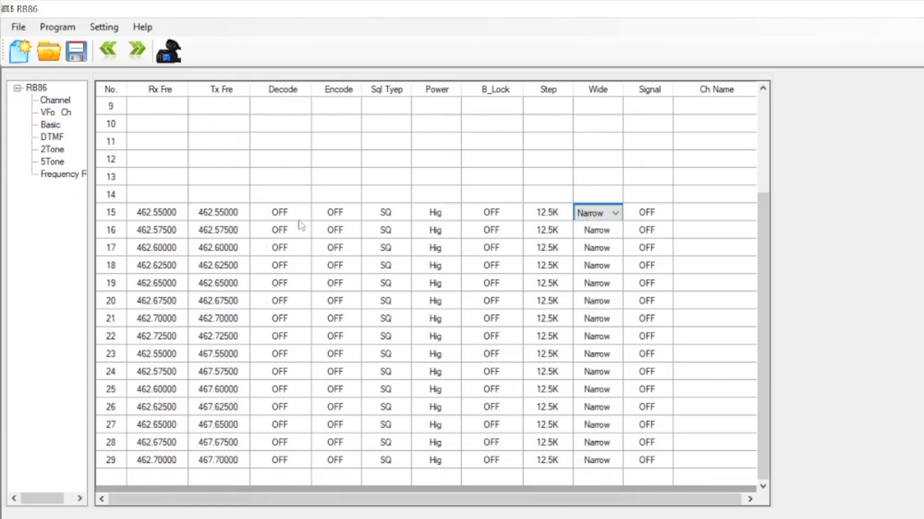
{"action": "left_click", "coordinate": [616, 213]}
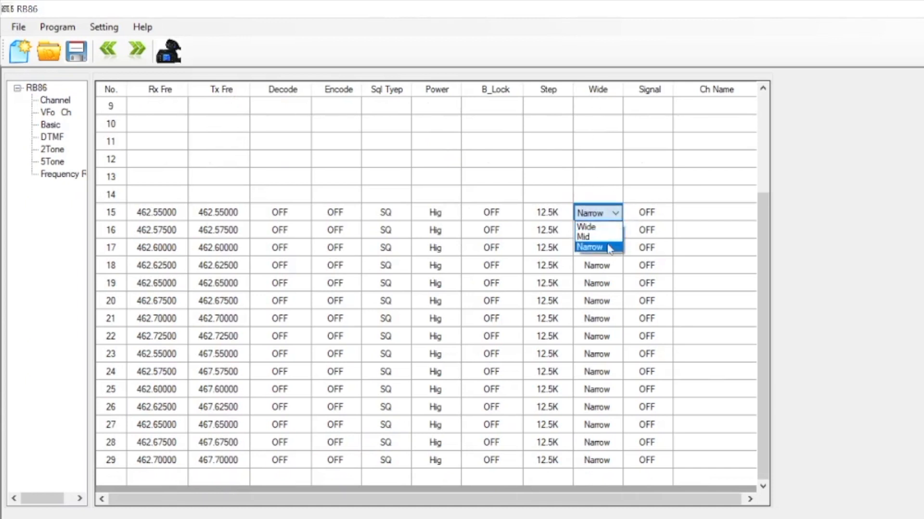
{"action": "left_click", "coordinate": [589, 246]}
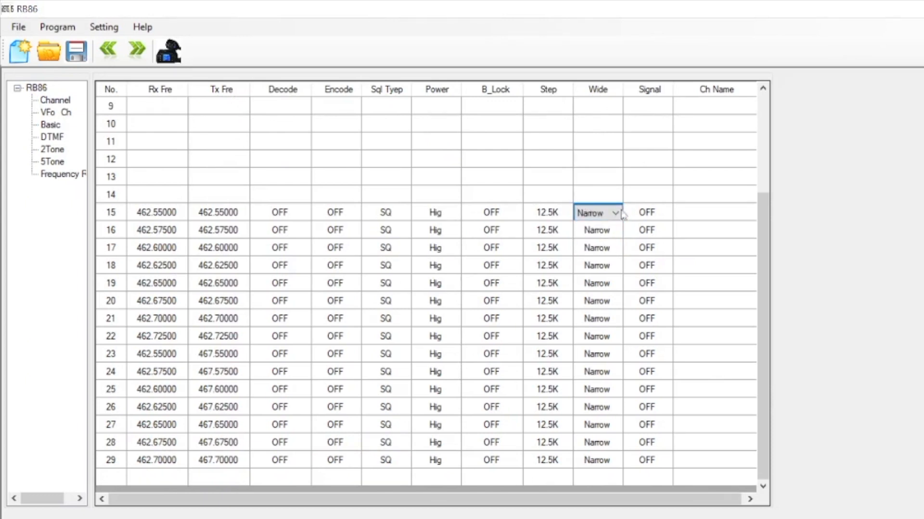
{"action": "mouse_move", "coordinate": [610, 231]}
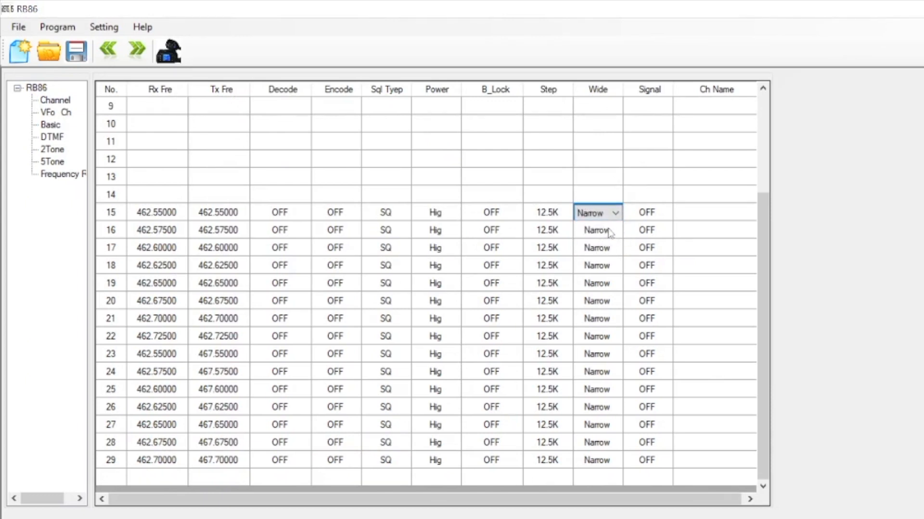
{"action": "left_click", "coordinate": [597, 230]}
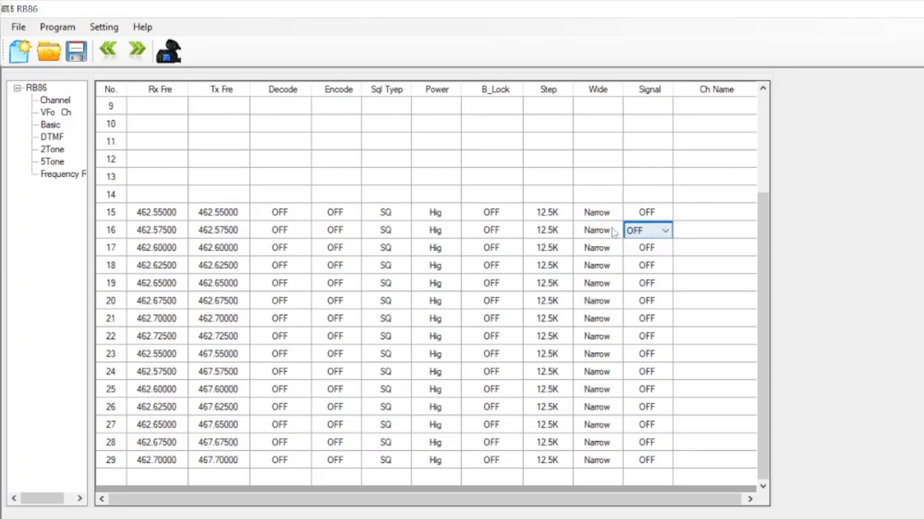
{"action": "left_click", "coordinate": [597, 230]}
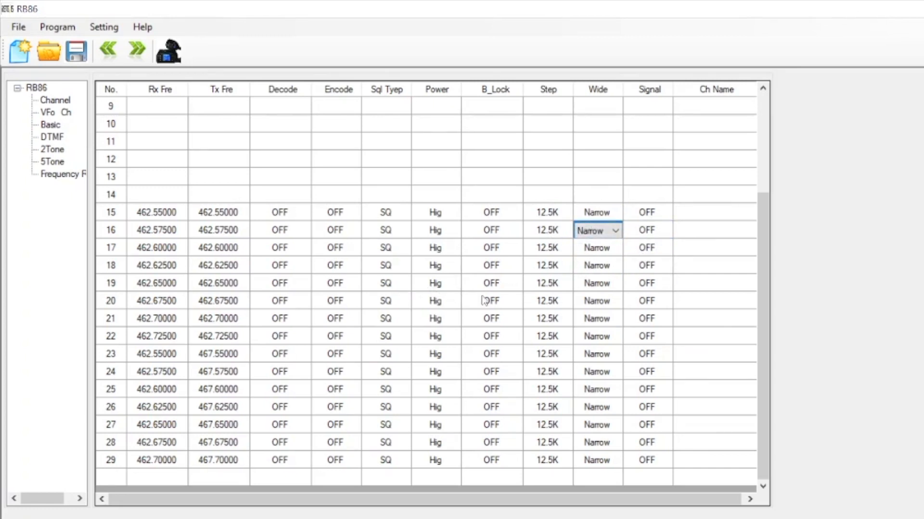
{"action": "mouse_move", "coordinate": [626, 261]}
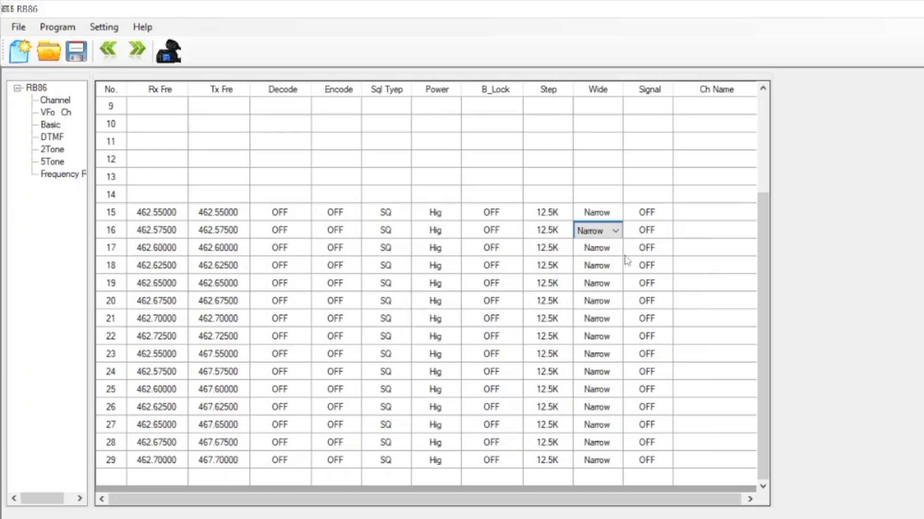
{"action": "mouse_move", "coordinate": [831, 268]}
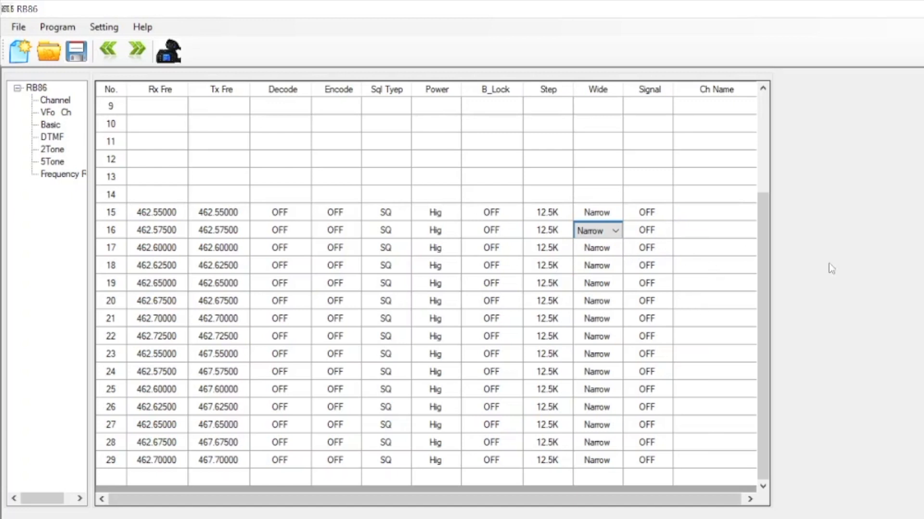
{"action": "mouse_move", "coordinate": [614, 254]}
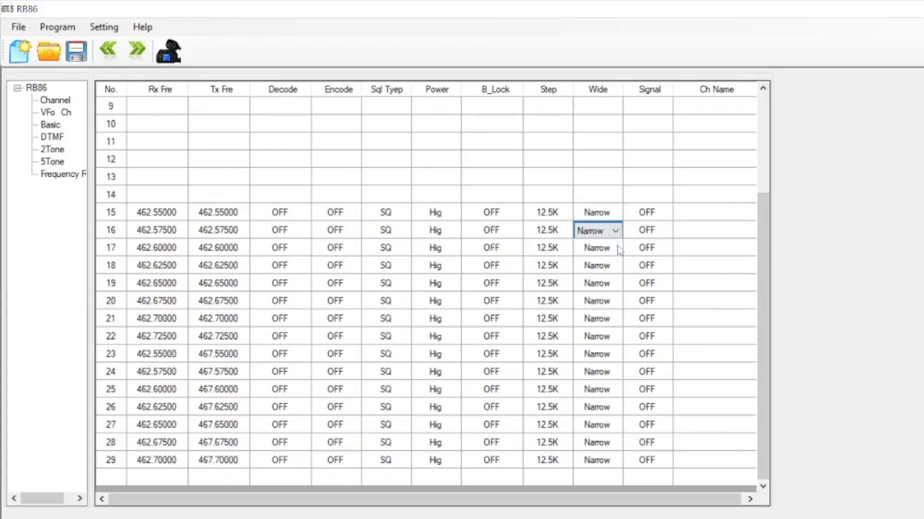
{"action": "left_click", "coordinate": [596, 247]}
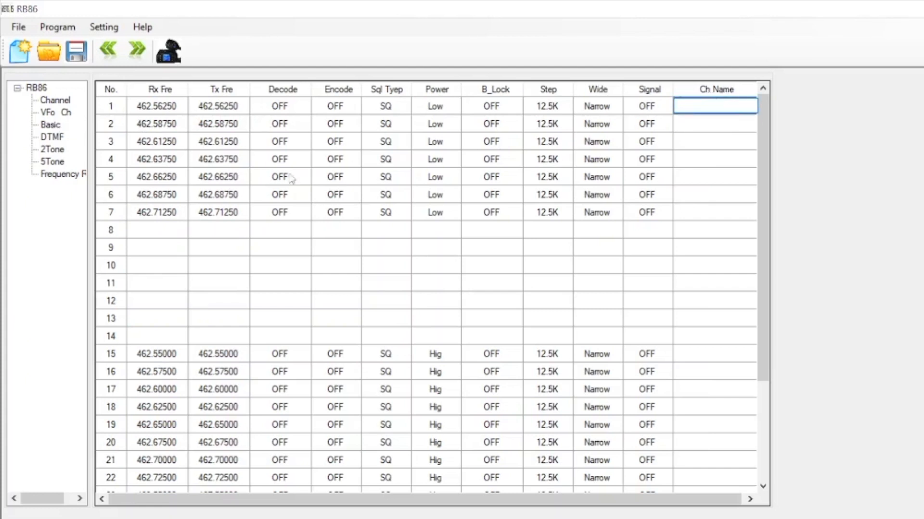
Review the reloaded channel table, then start Program > Write to the radio.
{"action": "scroll", "scroll_direction": "down", "scroll_amount": 3}
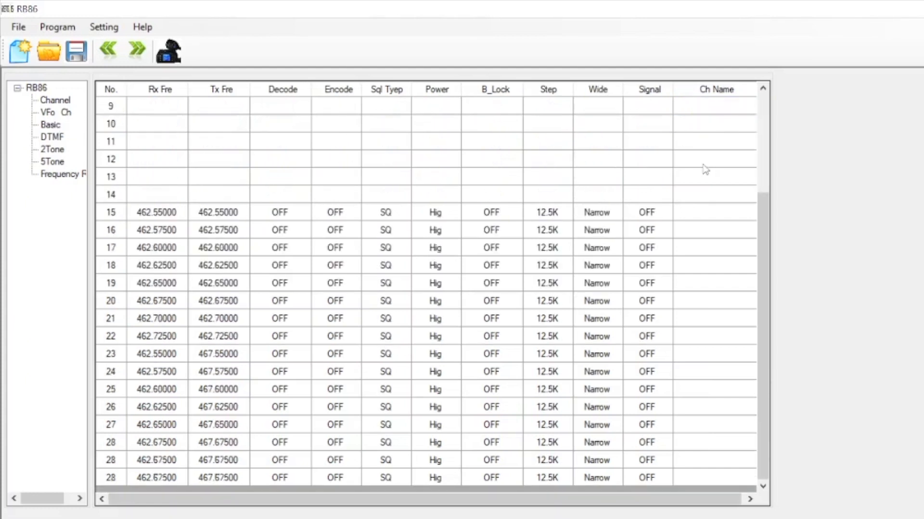
{"action": "left_click", "coordinate": [54, 100]}
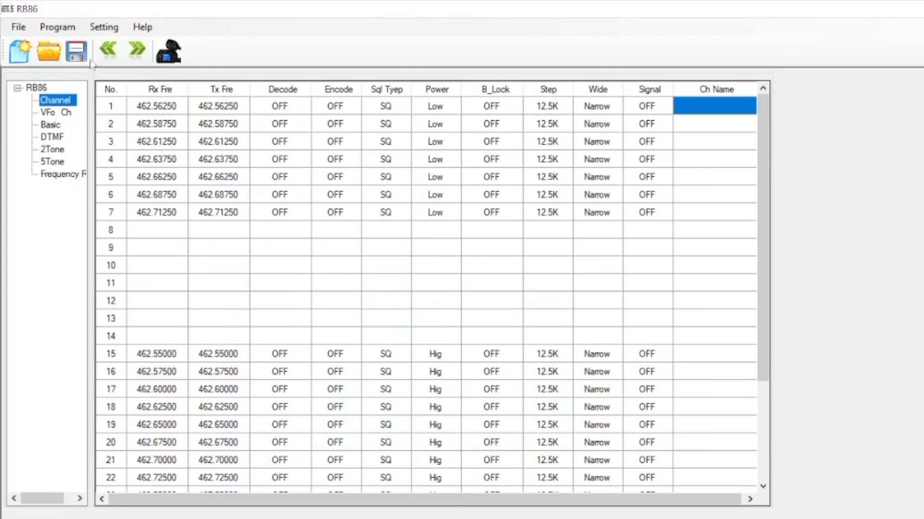
{"action": "scroll", "scroll_direction": "down", "scroll_amount": 3}
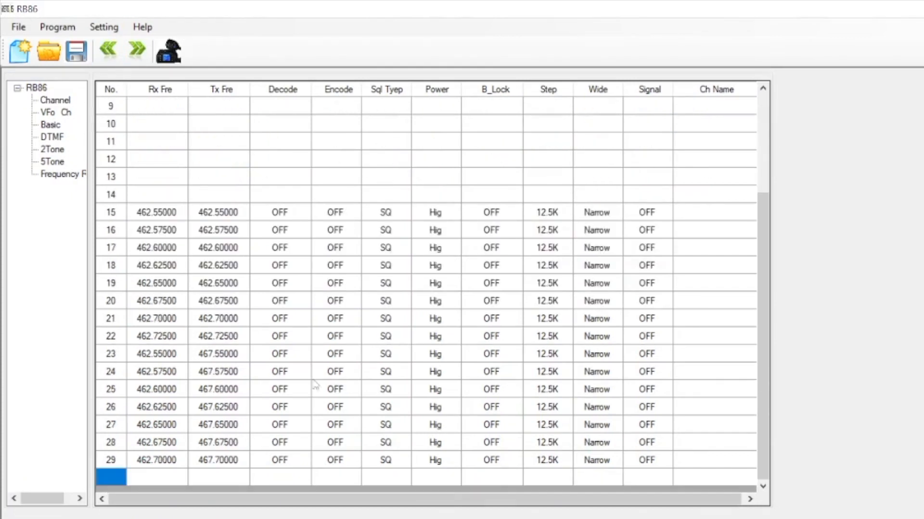
{"action": "left_click", "coordinate": [55, 100]}
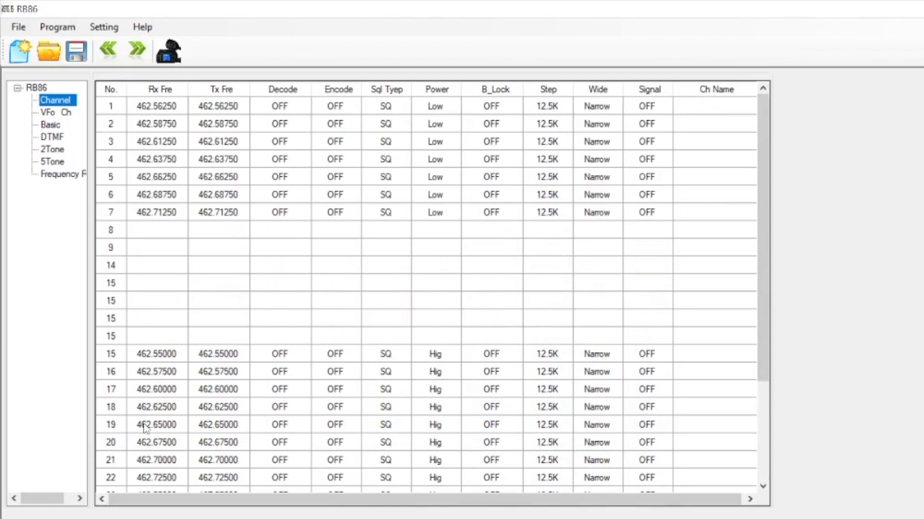
{"action": "scroll", "scroll_direction": "down", "scroll_amount": 3}
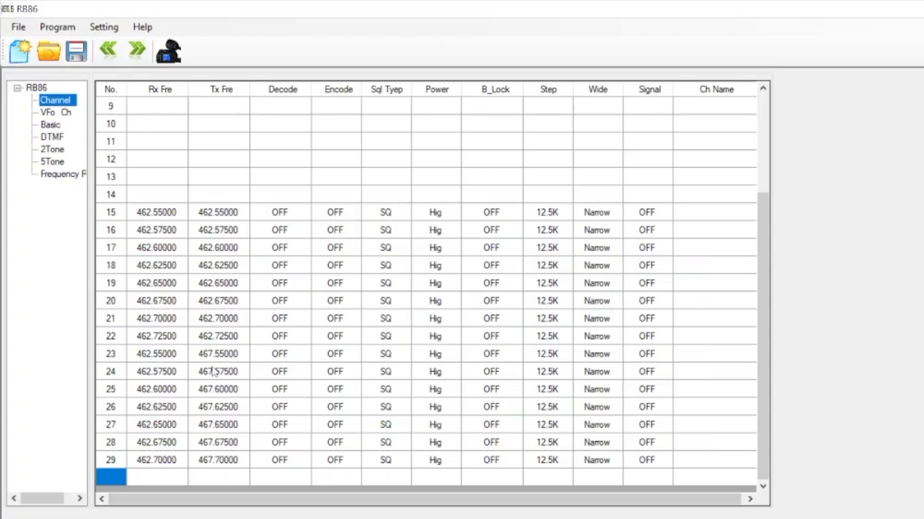
{"action": "left_click", "coordinate": [104, 27]}
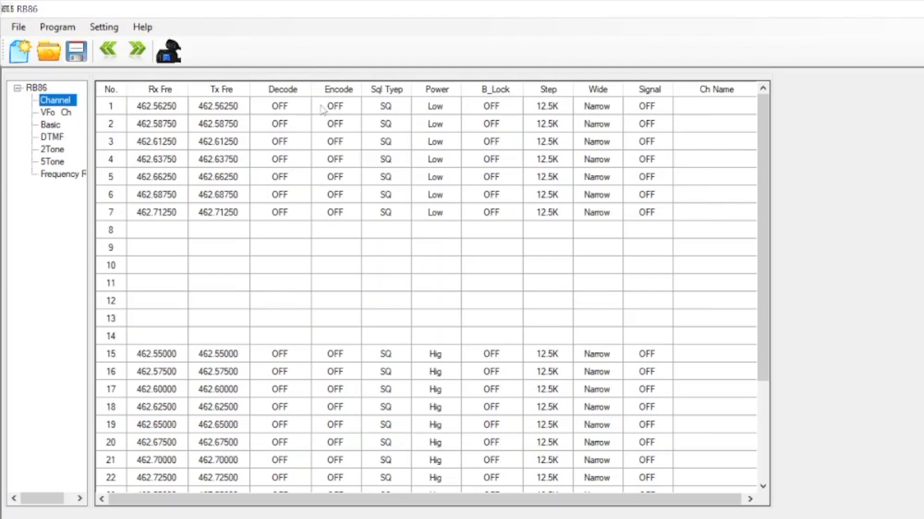
{"action": "left_click", "coordinate": [57, 27]}
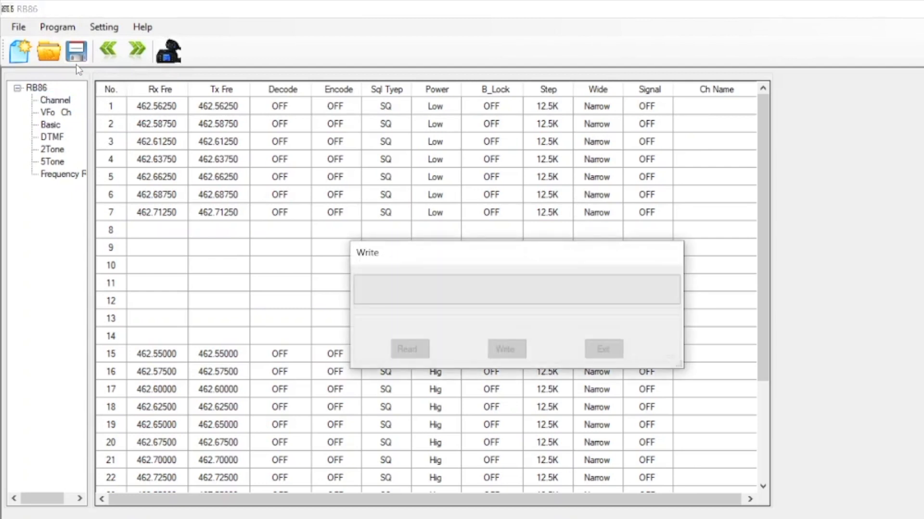
{"action": "left_click", "coordinate": [505, 349]}
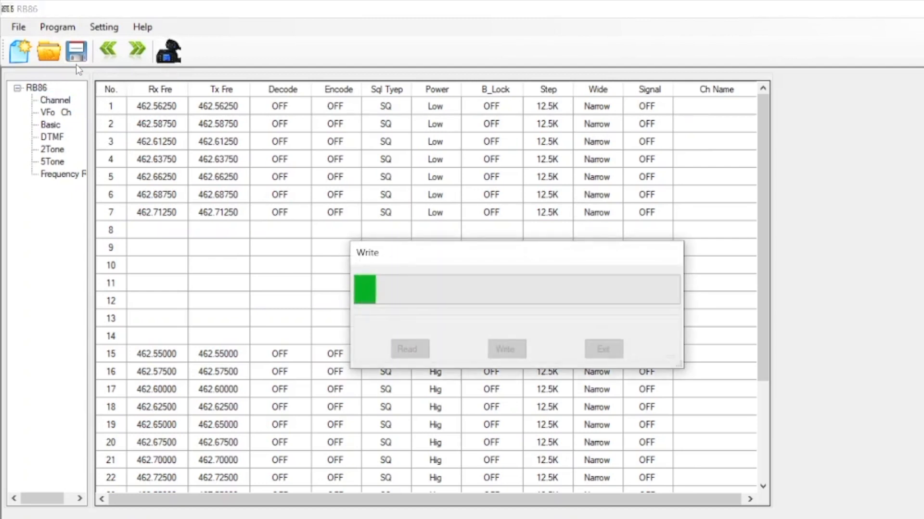